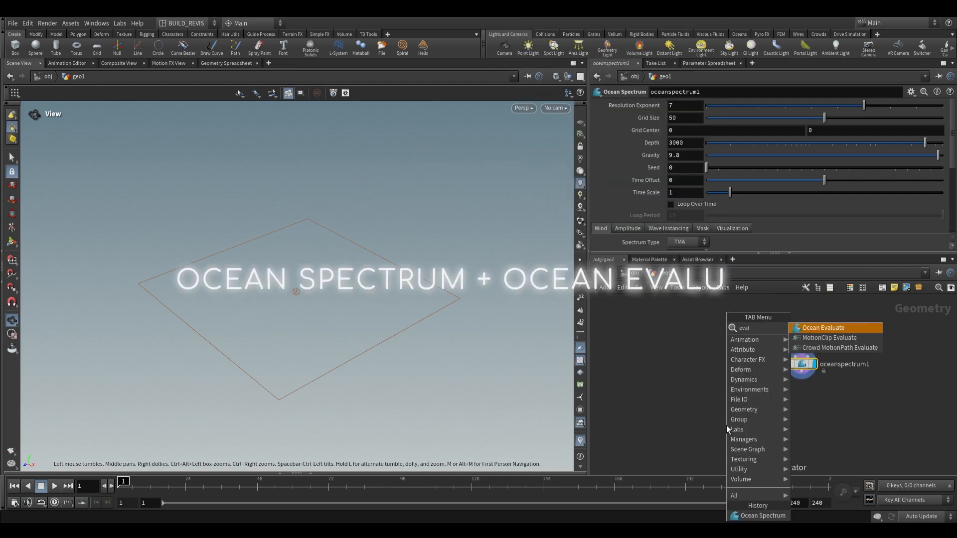
Step: Add an Ocean Evaluate after the spectrum, preview its grid framed in view, then set it back to Deform Input Geometry
left_click(823, 328)
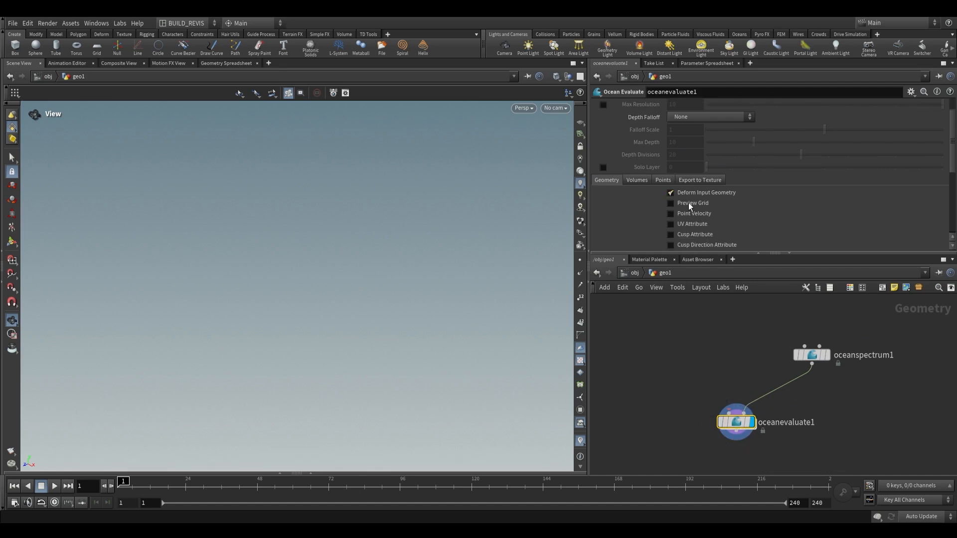
left_click(671, 202)
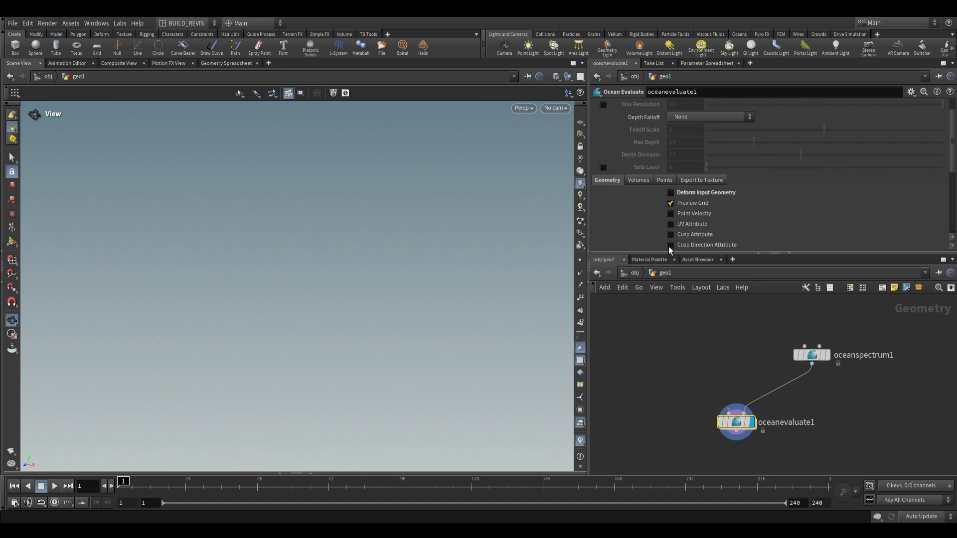
key("f")
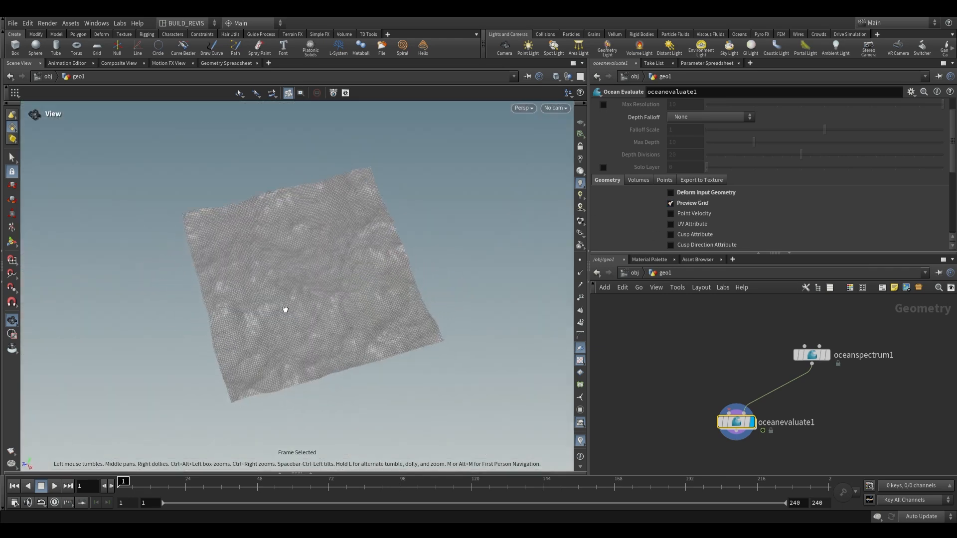
left_click(671, 203)
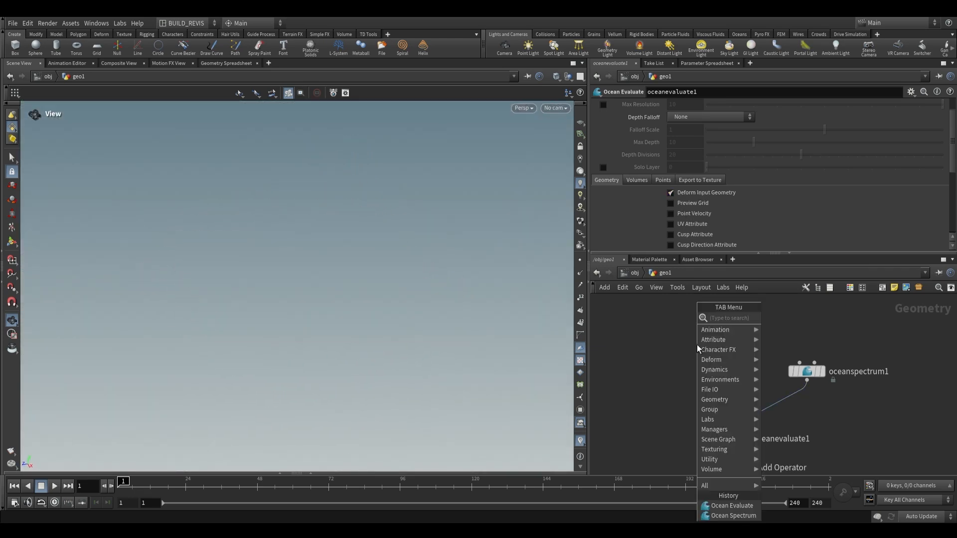
Step: Add a Grid SOP sized 1000 with 500 rows/columns and wire it toward the ocean nodes
left_click(732, 506)
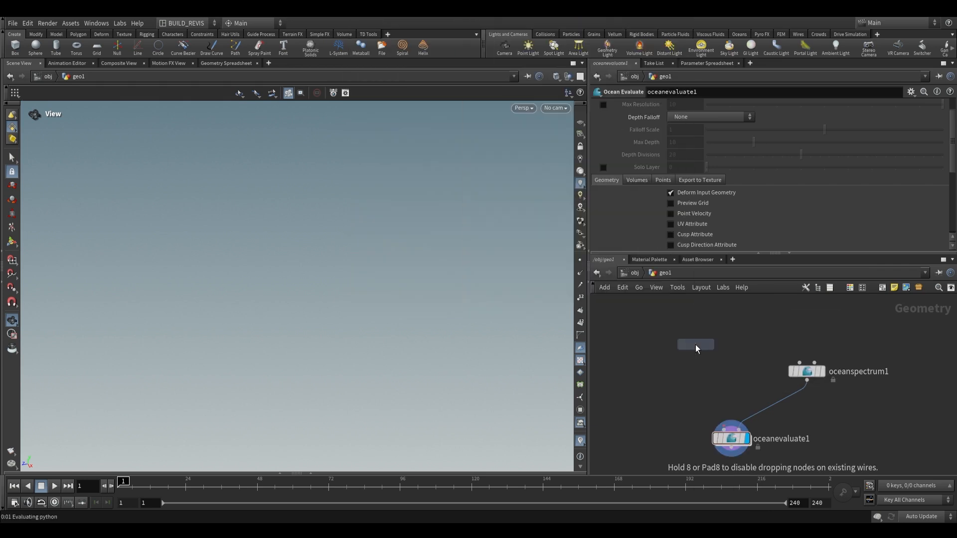
left_click(695, 344)
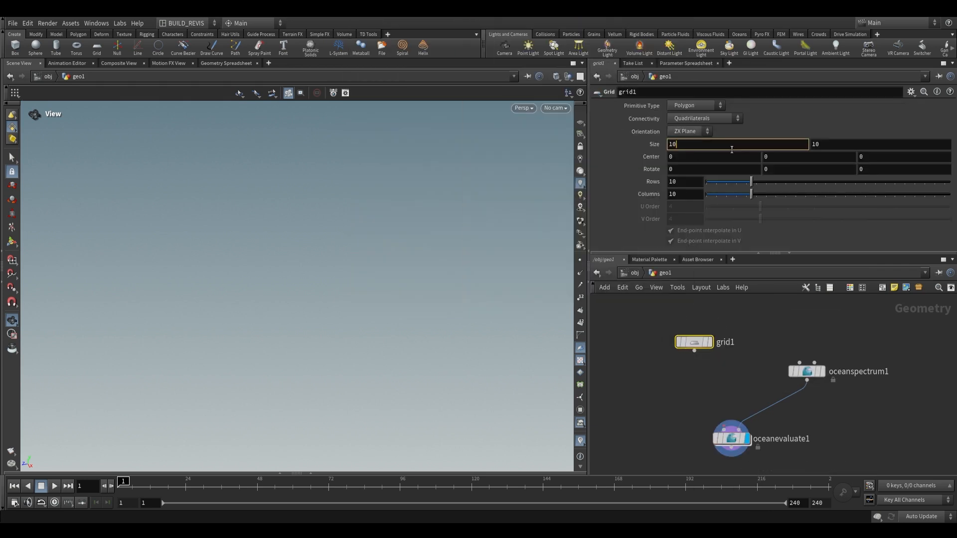
type("1000")
left_click(686, 194)
type("500")
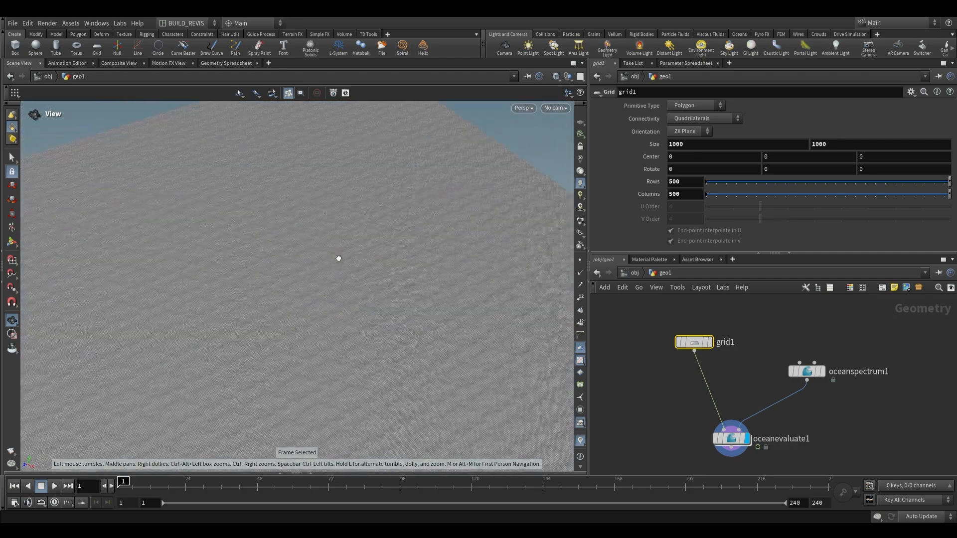
left_click(806, 371)
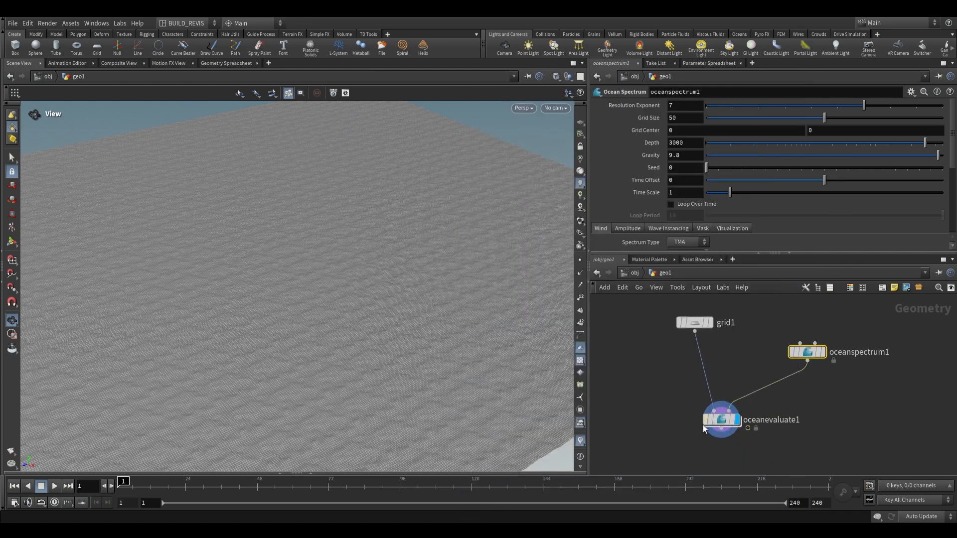
Step: Display the Ocean Evaluate result and play the timeline to see the grid deform into waves
left_click(722, 419)
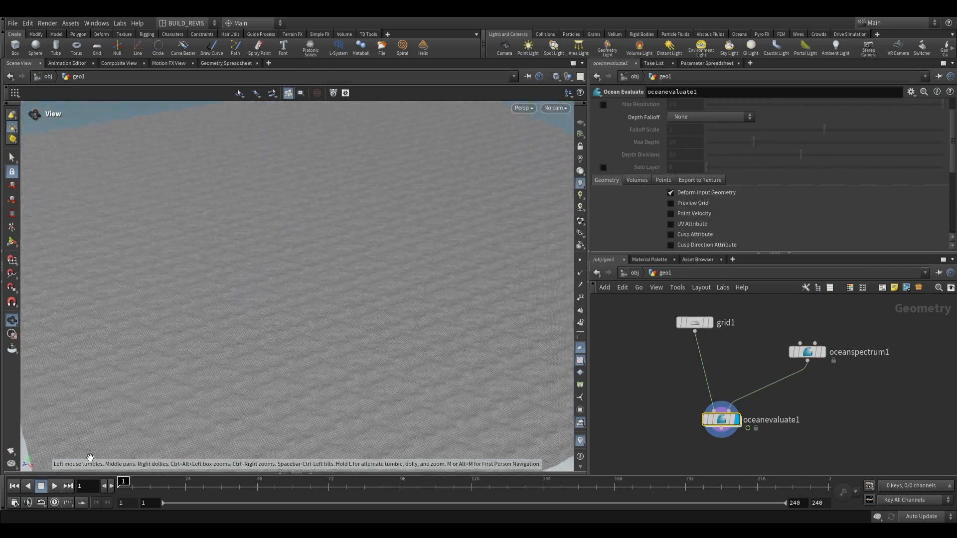
left_click(53, 487)
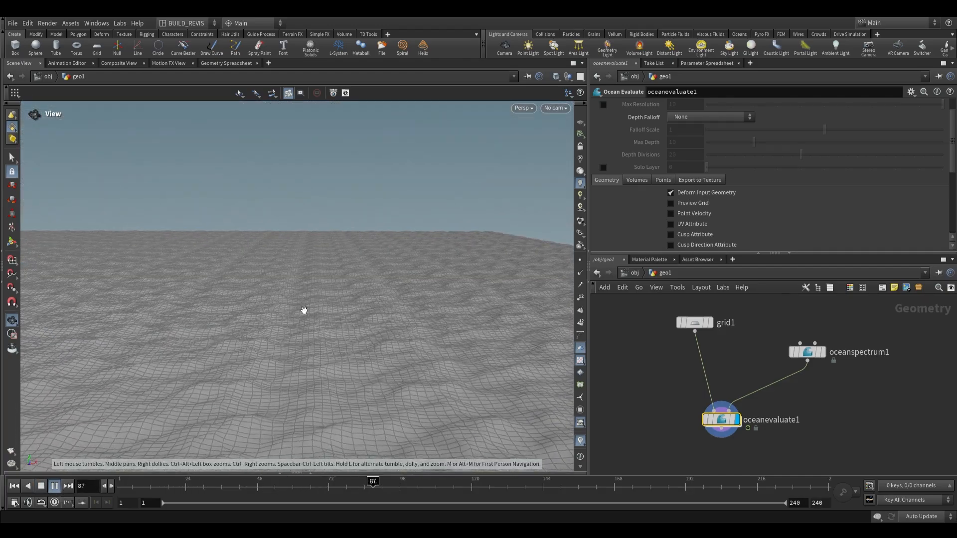
left_click(54, 486)
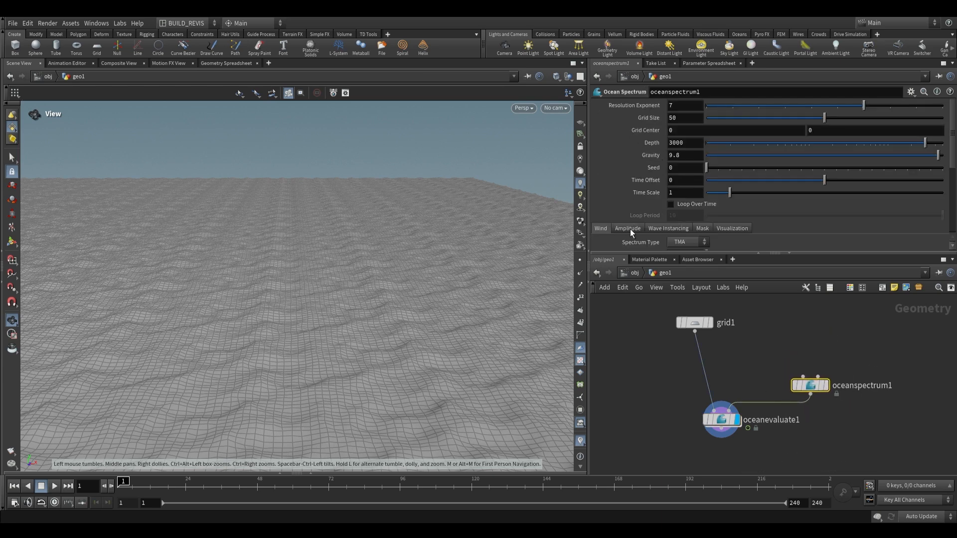
mouse_move(653, 118)
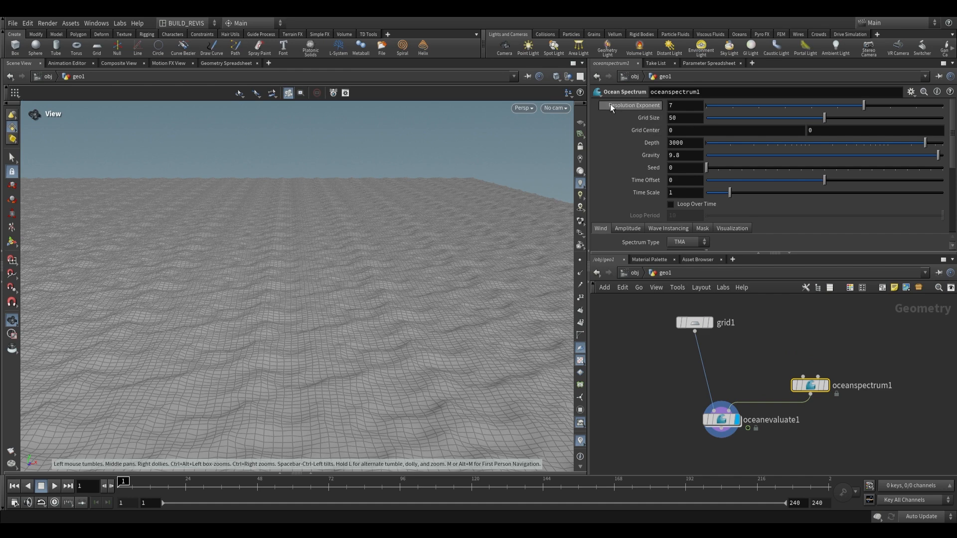
mouse_move(626, 114)
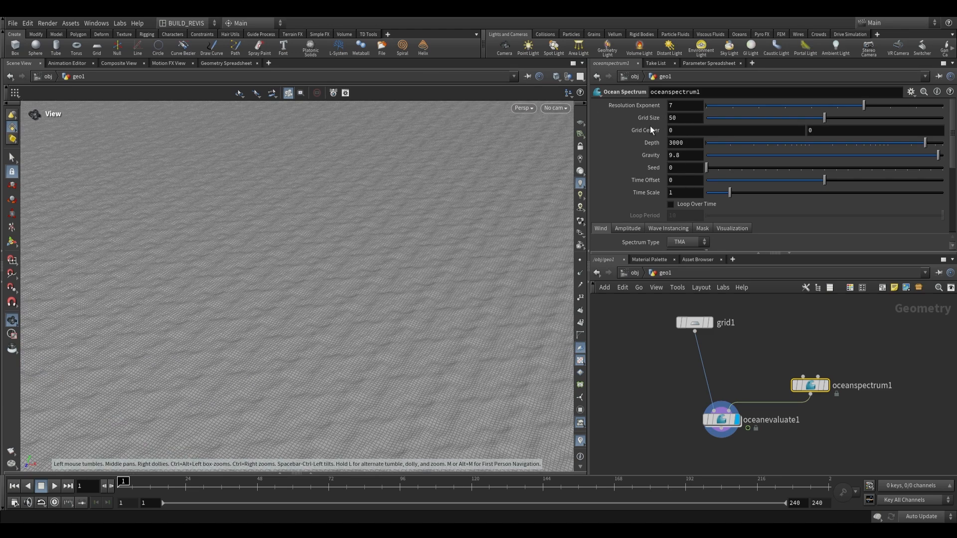
scroll("down", 3)
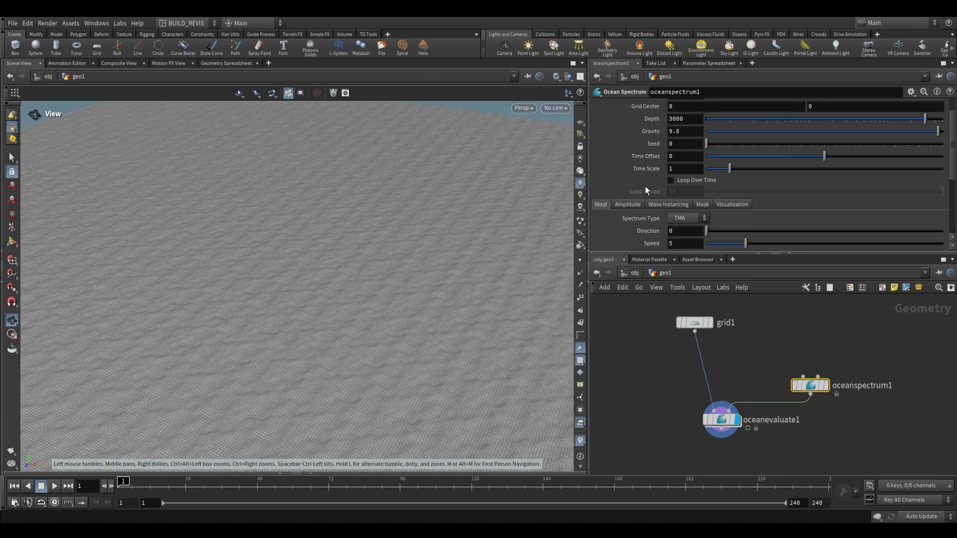
mouse_move(638, 169)
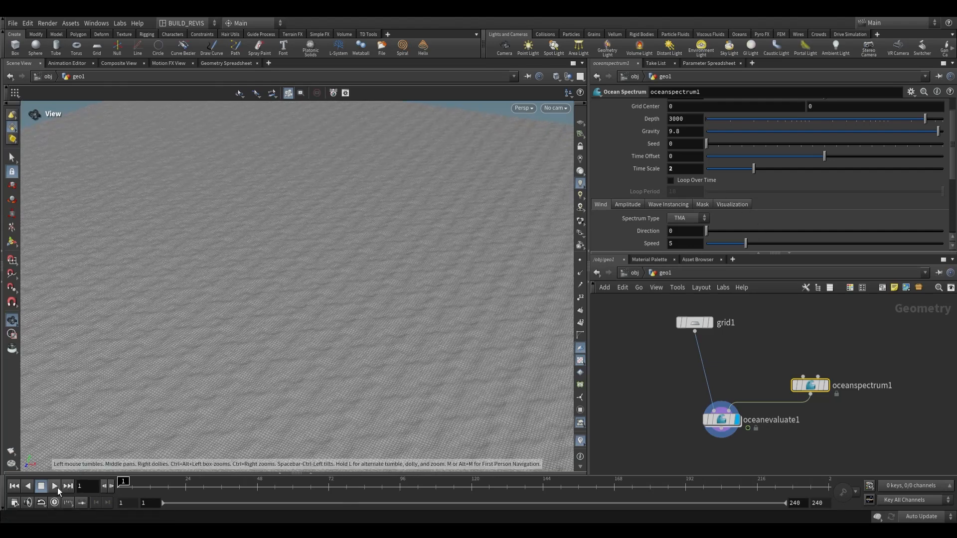
left_click(54, 487)
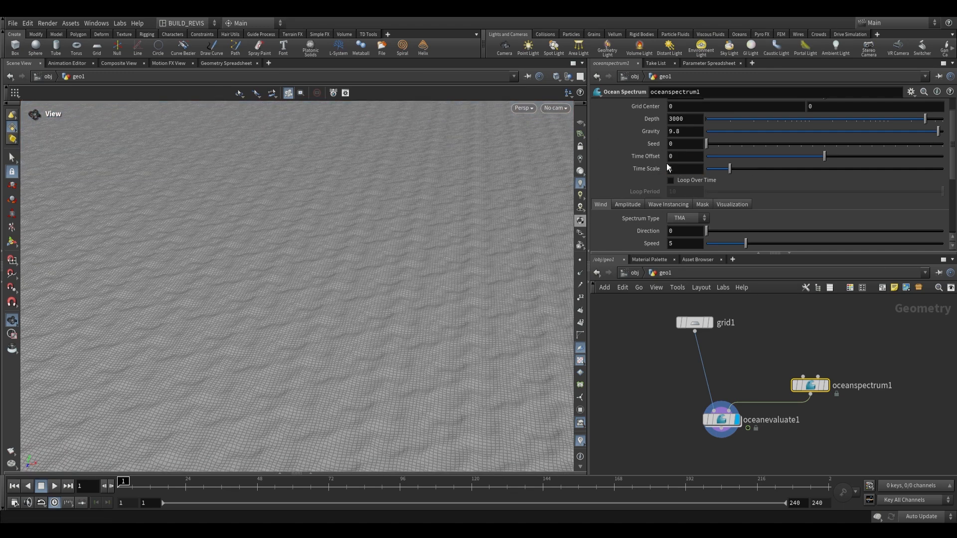
left_click(684, 168)
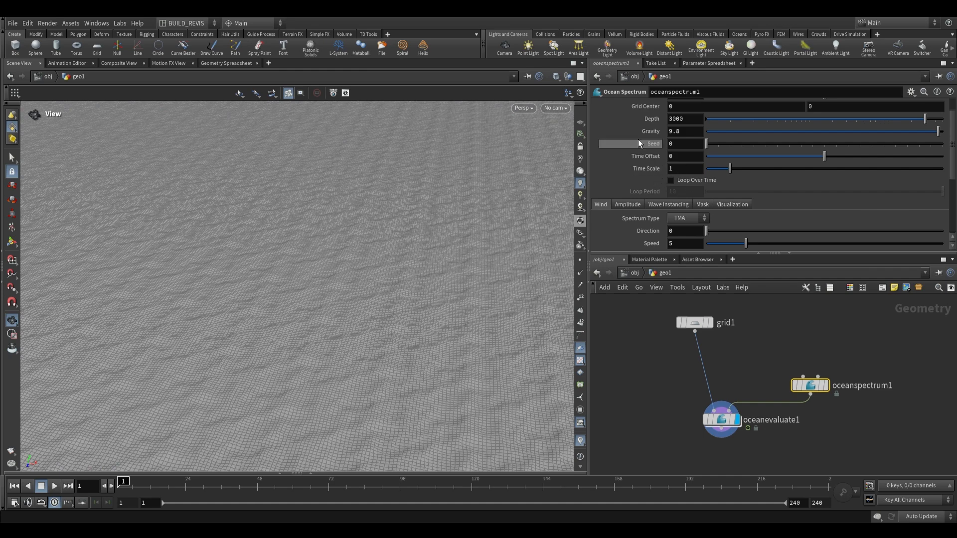
Step: On the spectrum's Wind tab, reset Chop to 0.7 and set Speed back to 5
scroll("down", 3)
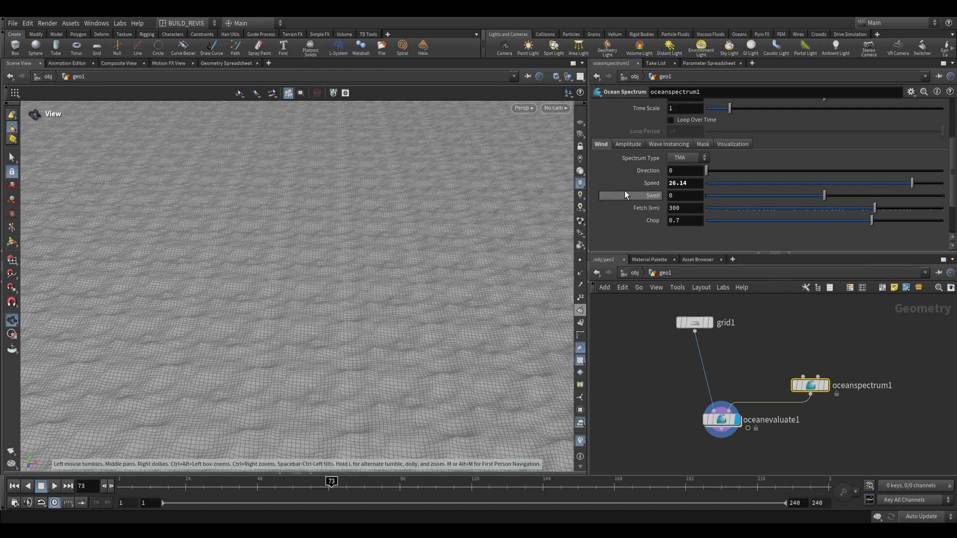
mouse_move(637, 247)
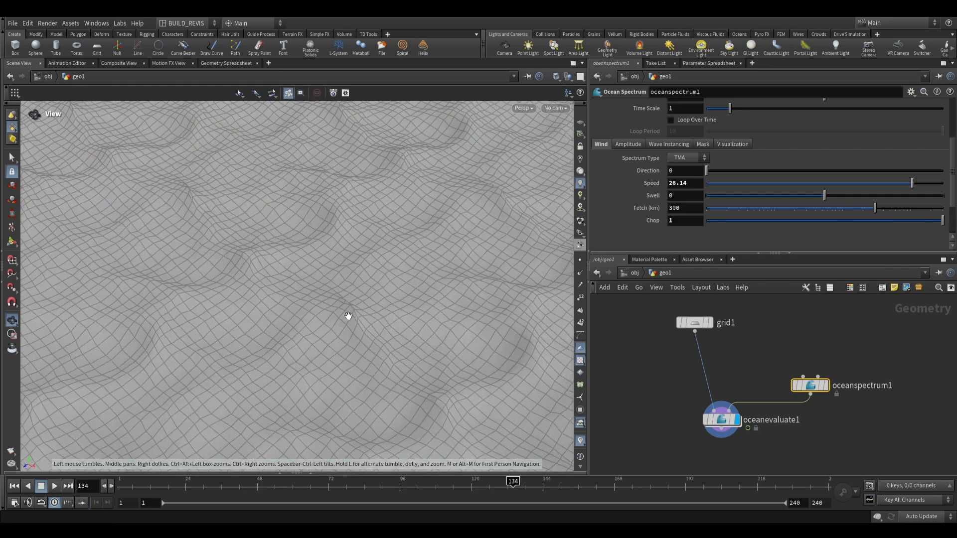
left_click(684, 219)
type("0.7")
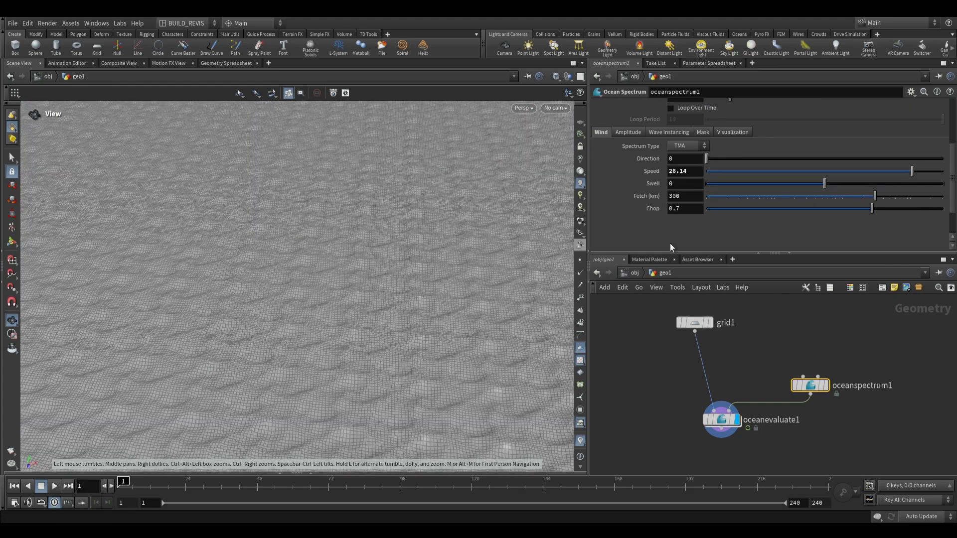
left_click(684, 170)
type("5")
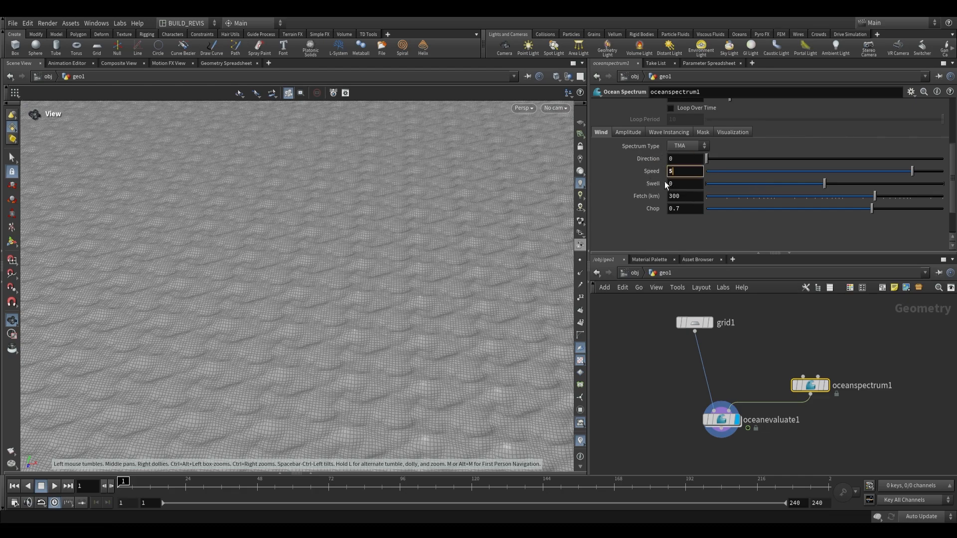
Step: Show the ocean spectrum's Amplitude settings
left_click(668, 132)
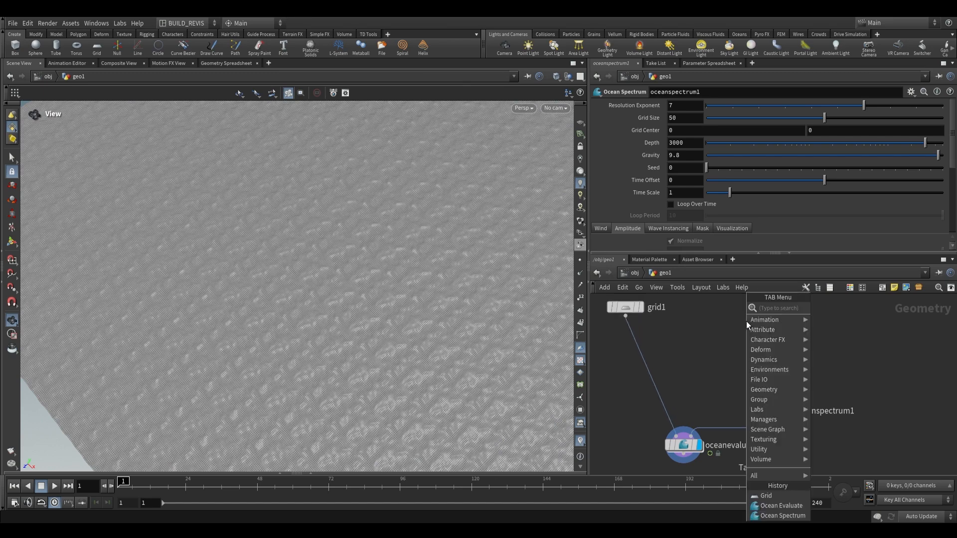
Step: Add a Scatter node feeding oceanspectrum1, preview the evaluated ocean, and select the scatter to lower its count to 50
type("sca")
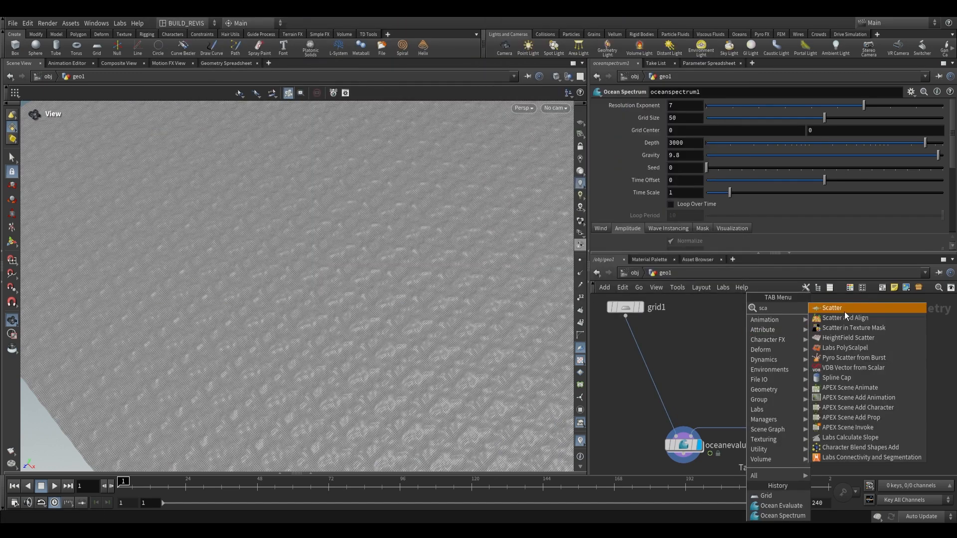
left_click(831, 308)
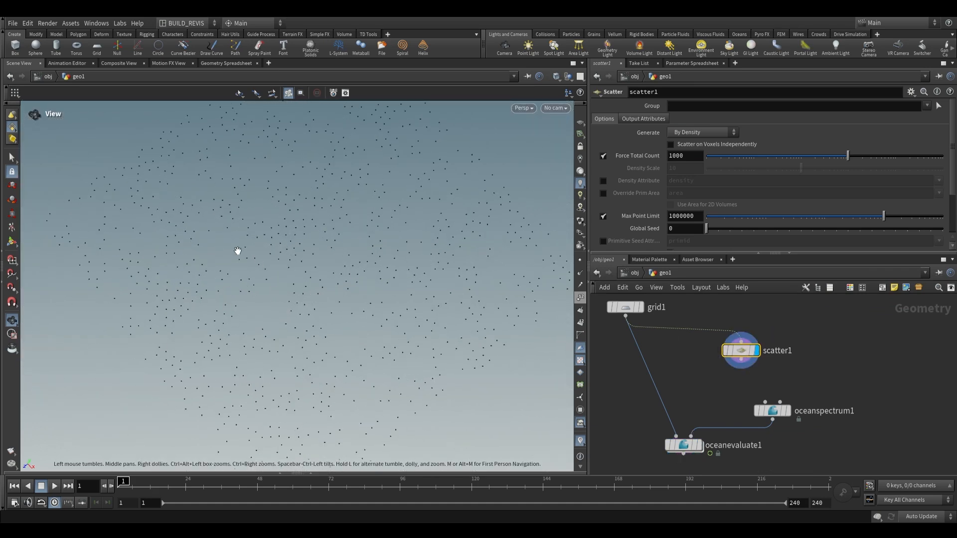
scroll("down", 3)
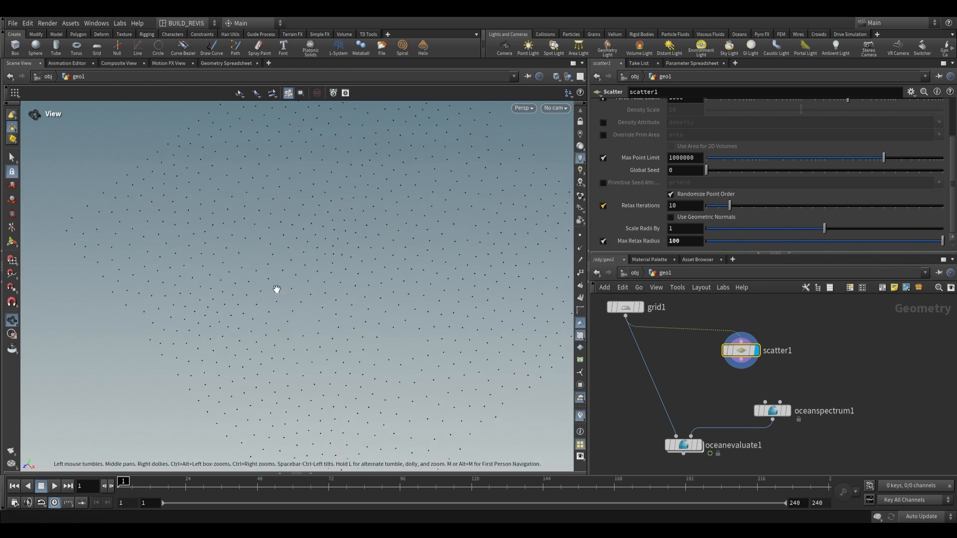
left_click(730, 364)
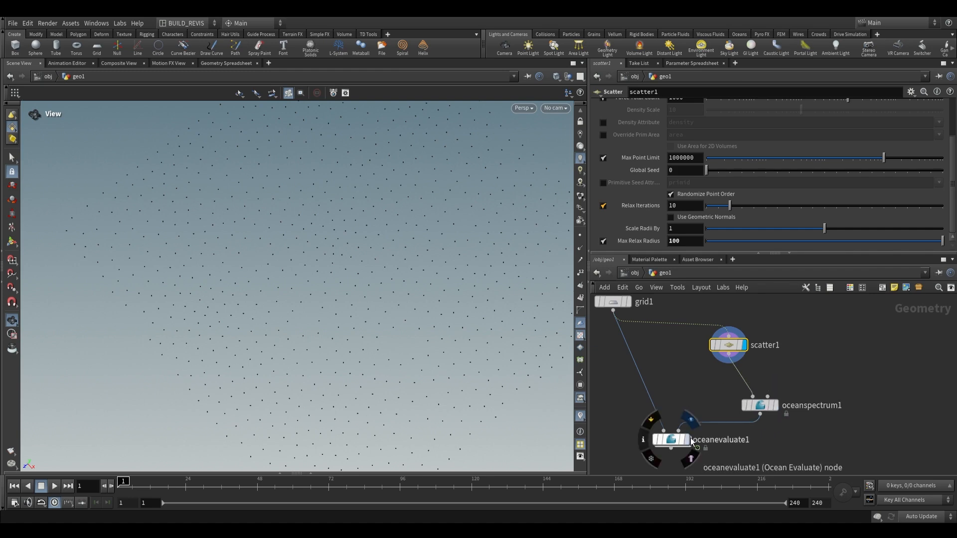
left_click(670, 440)
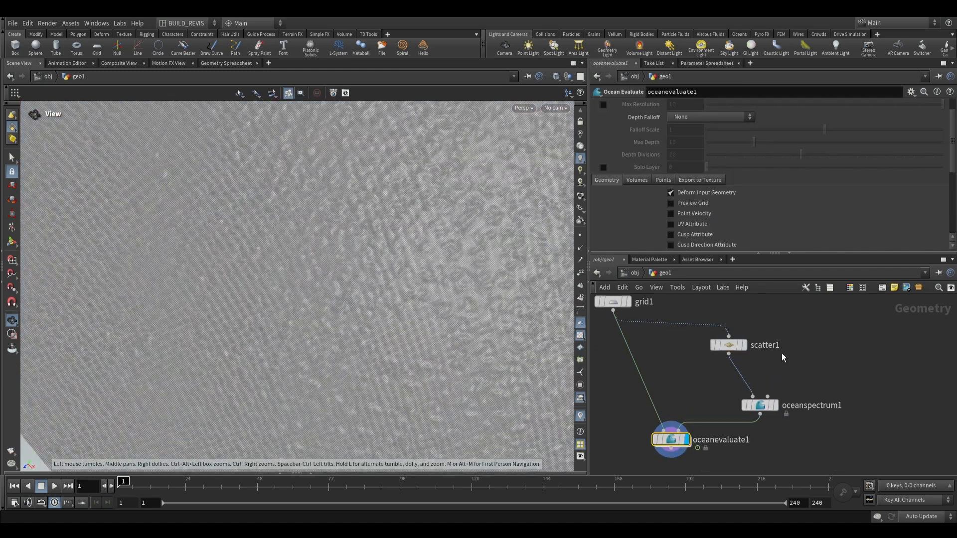
left_click(728, 345)
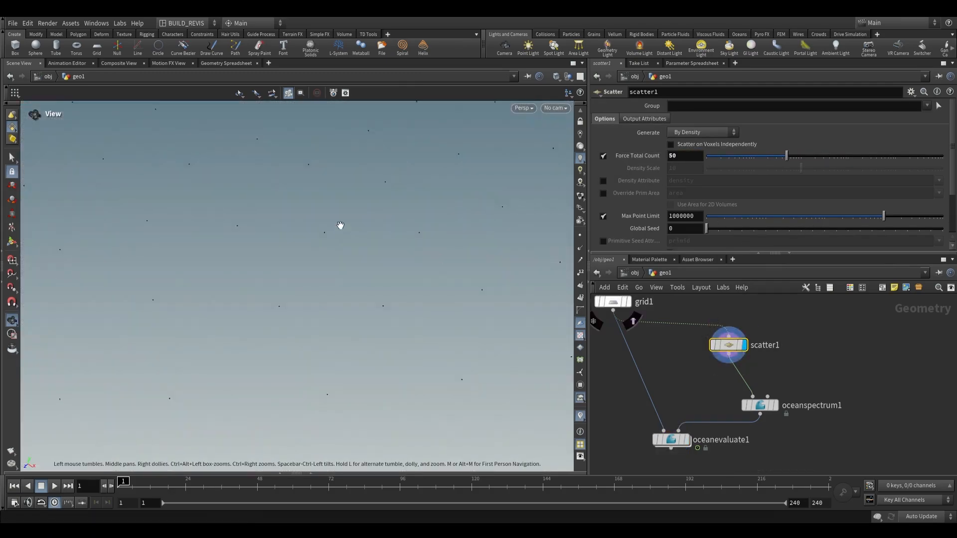
Step: Display oceanevaluate1's instanced wave bumps, inspect the spectrum's Wave Instancing tab, and reselect scatter1
left_click(671, 440)
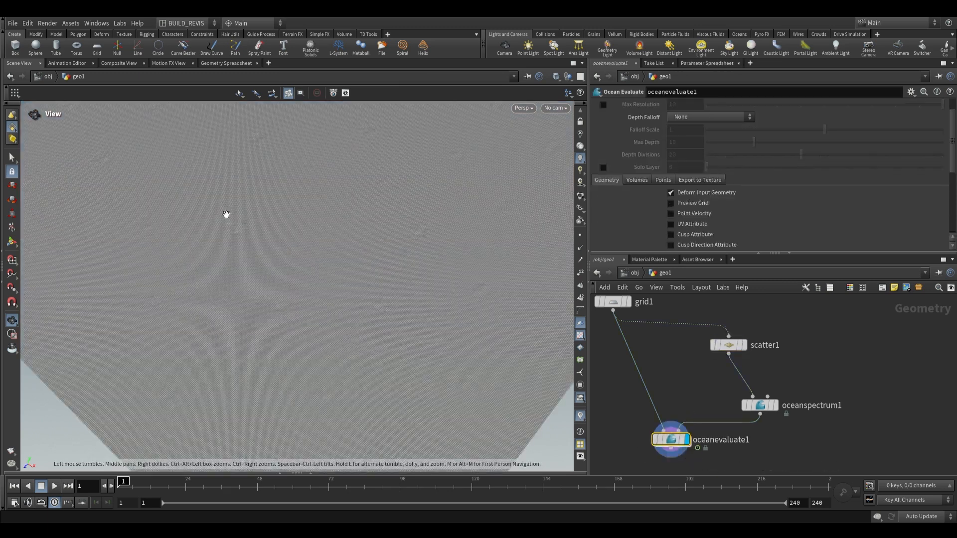
left_click(758, 406)
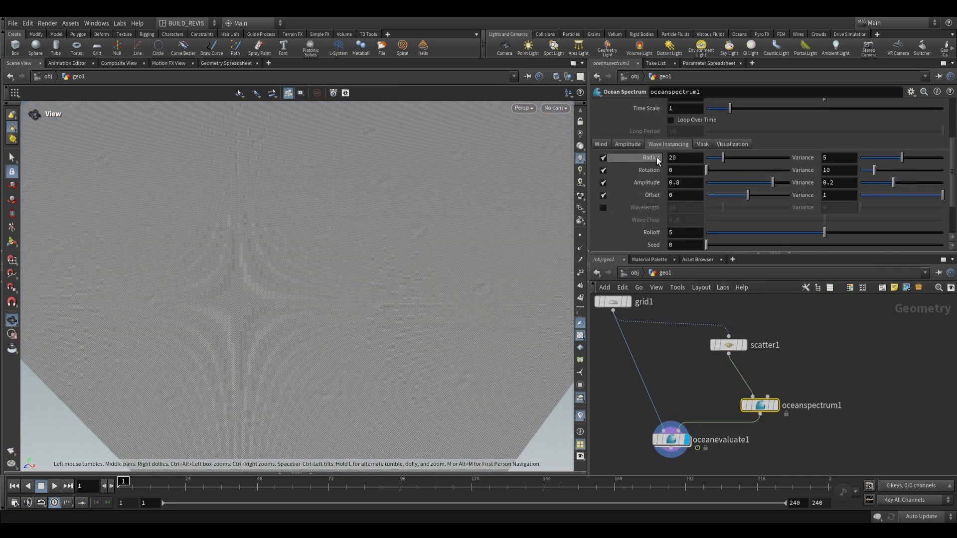
scroll("down", 3)
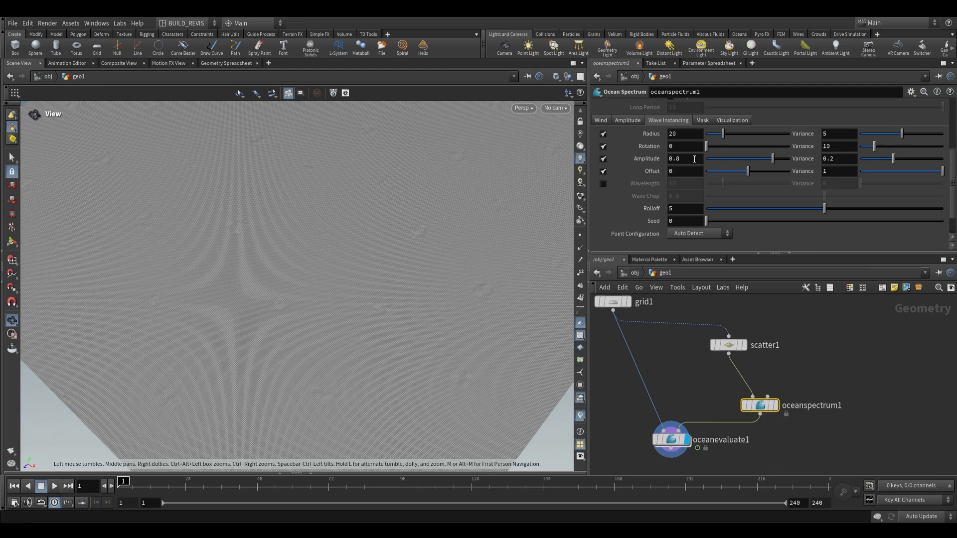
mouse_move(750, 191)
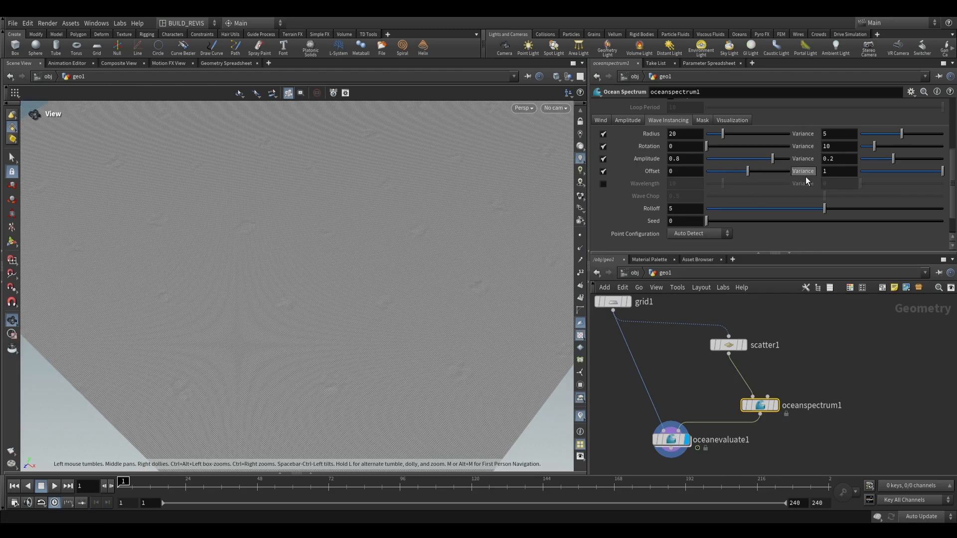
left_click(728, 345)
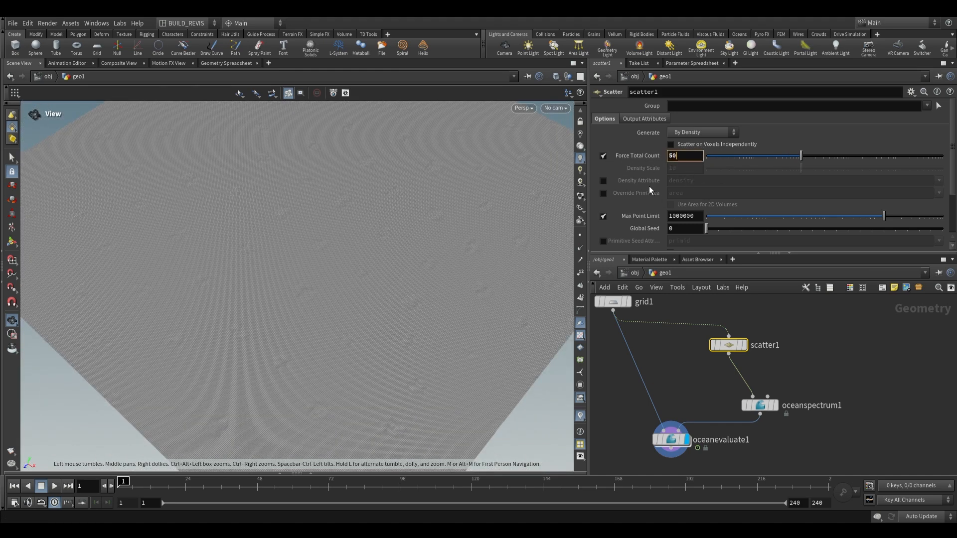
Step: Raise scatter1's point count to 2000 with Scale Radii By 10, then display and play the evaluated ocean
type("2000")
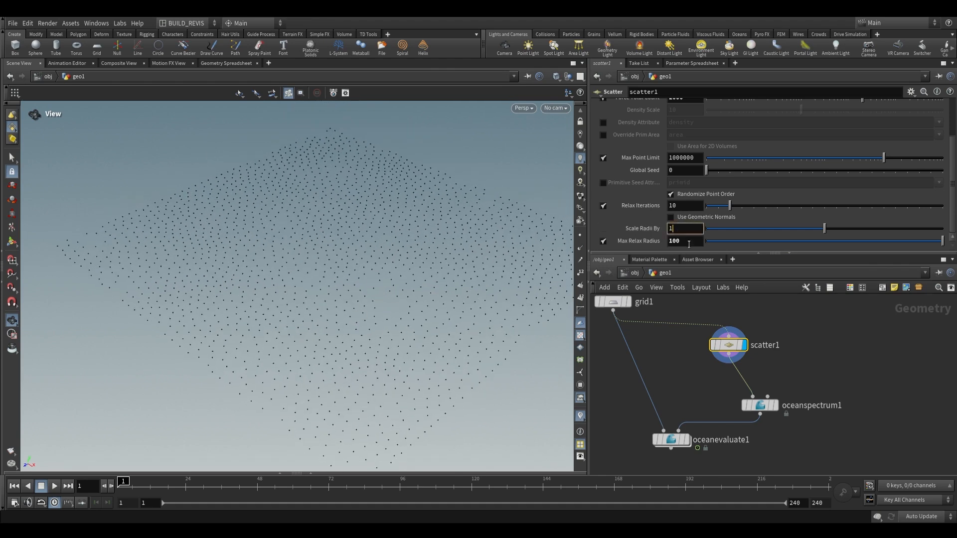
type("10")
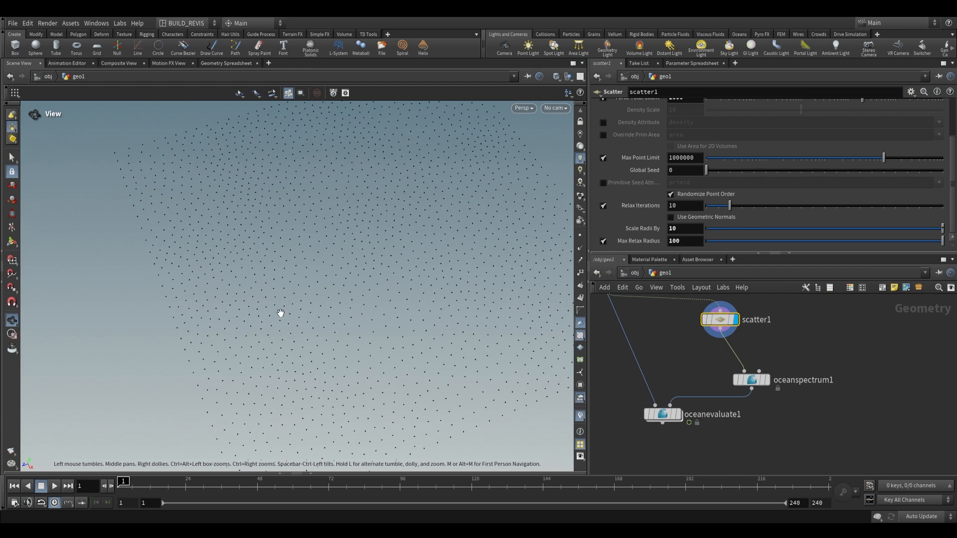
left_click(662, 414)
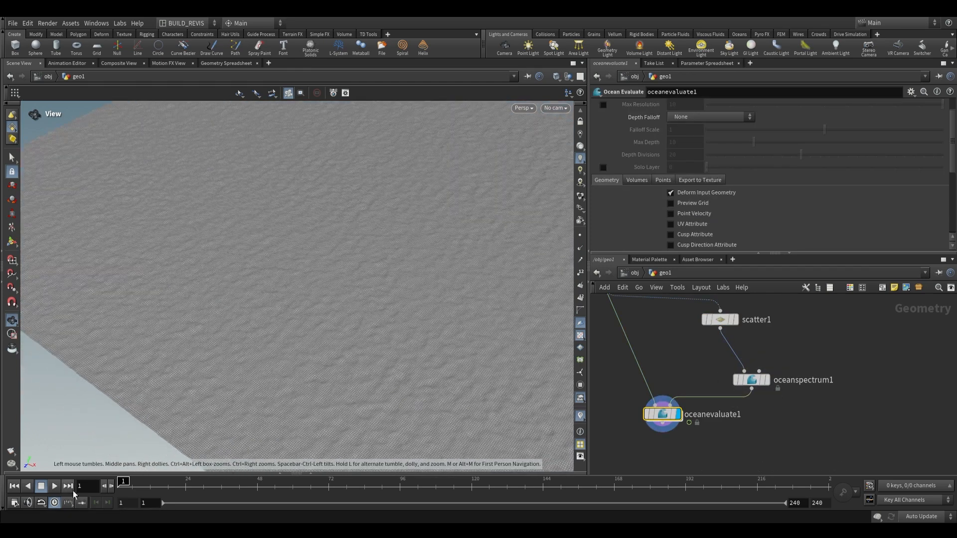
left_click(54, 486)
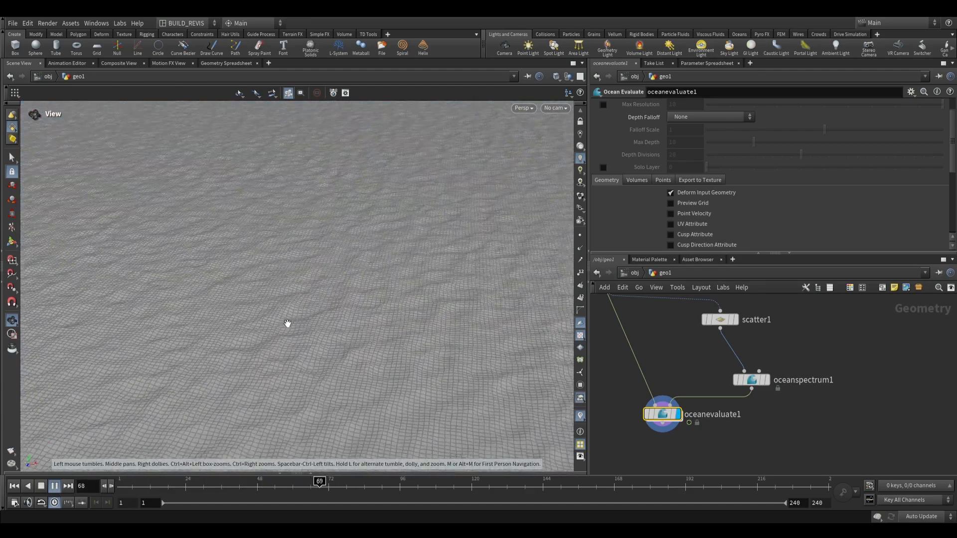
left_click(720, 319)
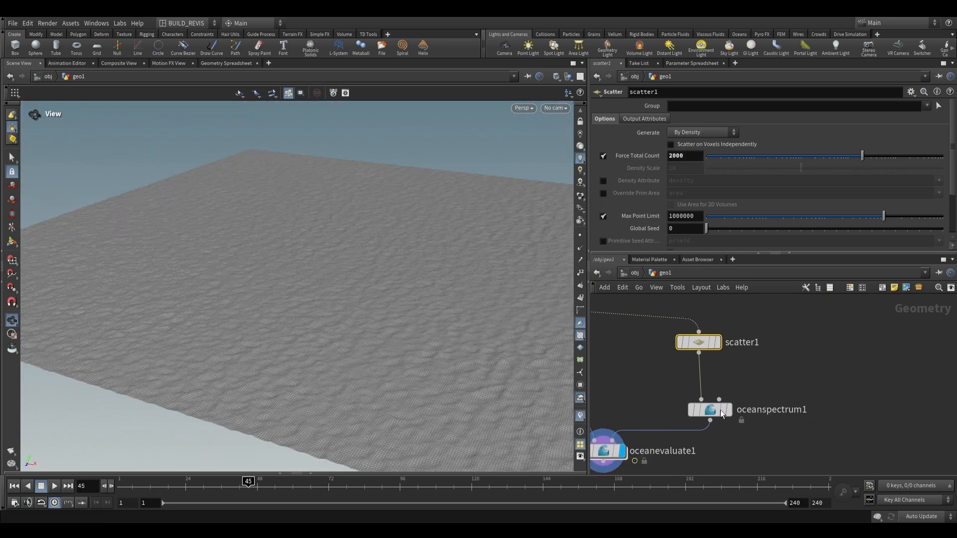
Step: Enable Add Noise on oceanspectrum1's Mask tab and preview the softened waves
left_click(708, 409)
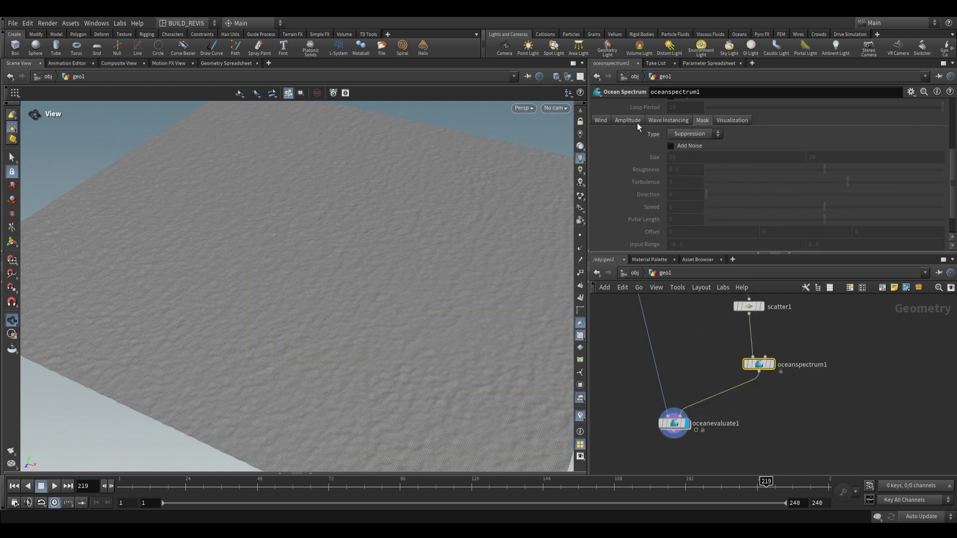
left_click(671, 146)
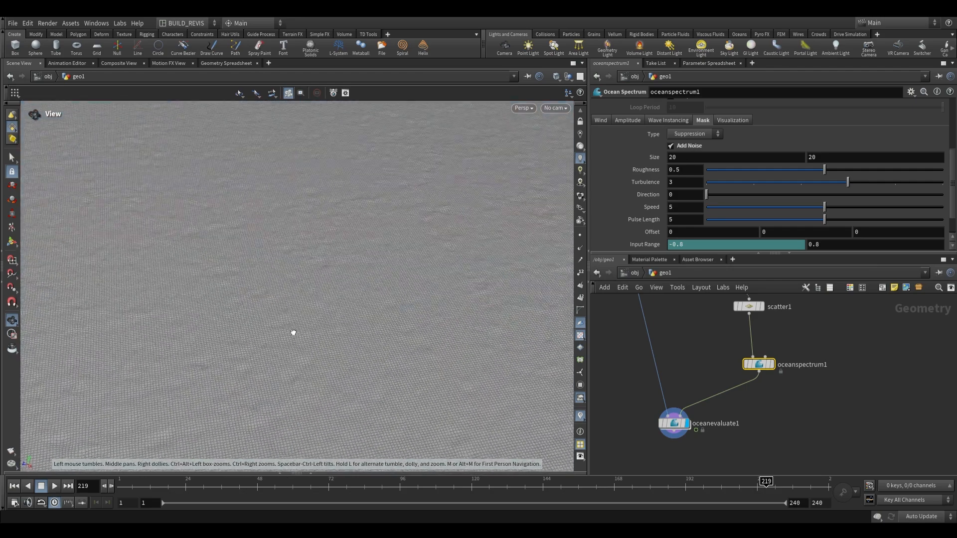
left_click(668, 423)
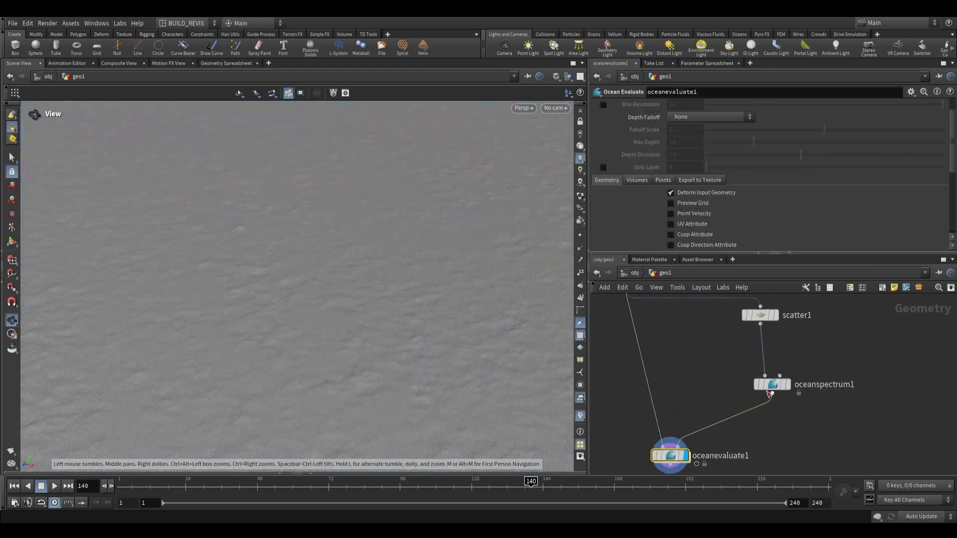
left_click(771, 384)
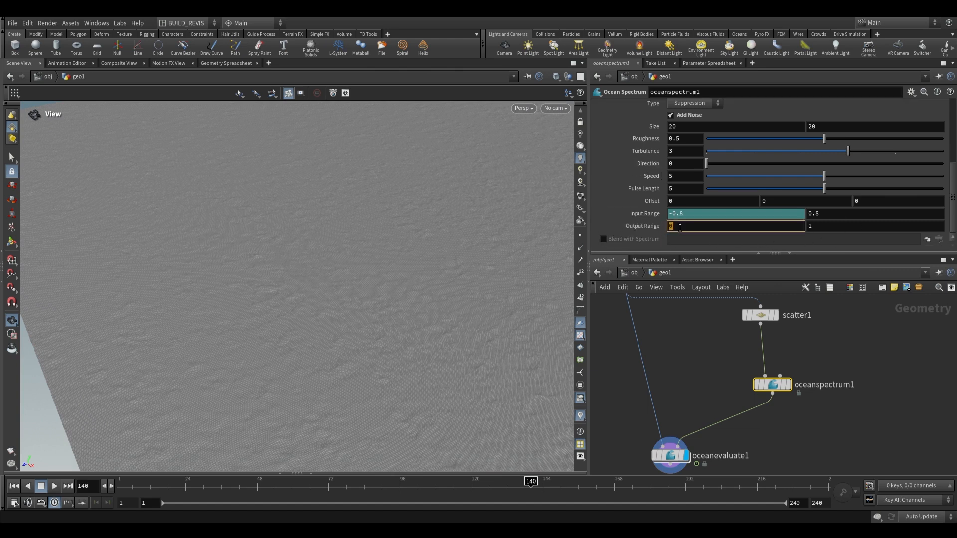
Step: Set the mask's Output Range minimum to 0.5 and go up to the object level
type("0.3")
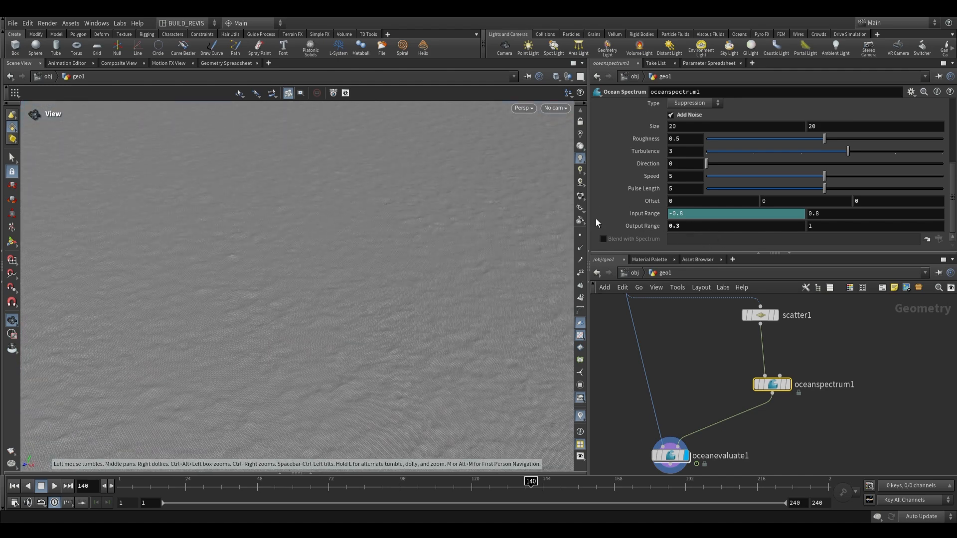
left_click(702, 227)
type("0.5")
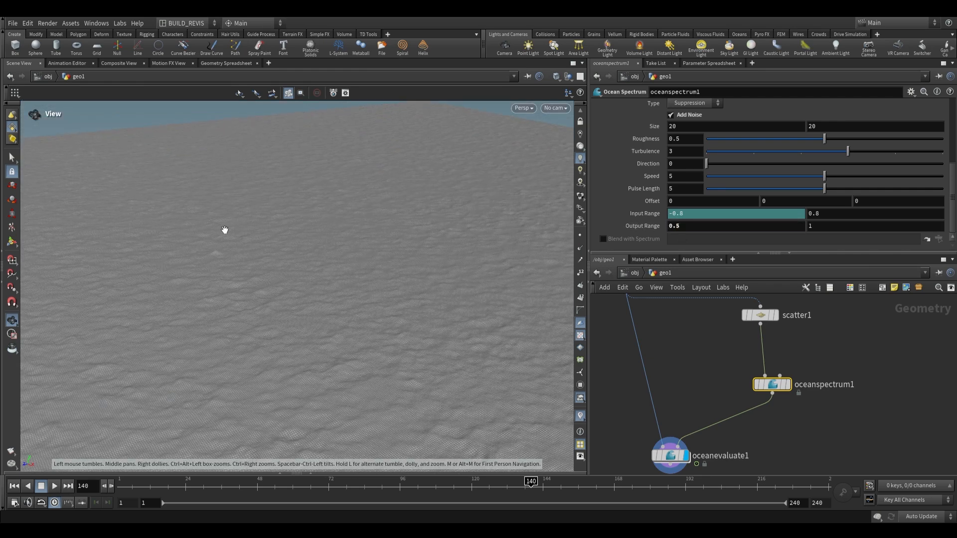
left_click(701, 226)
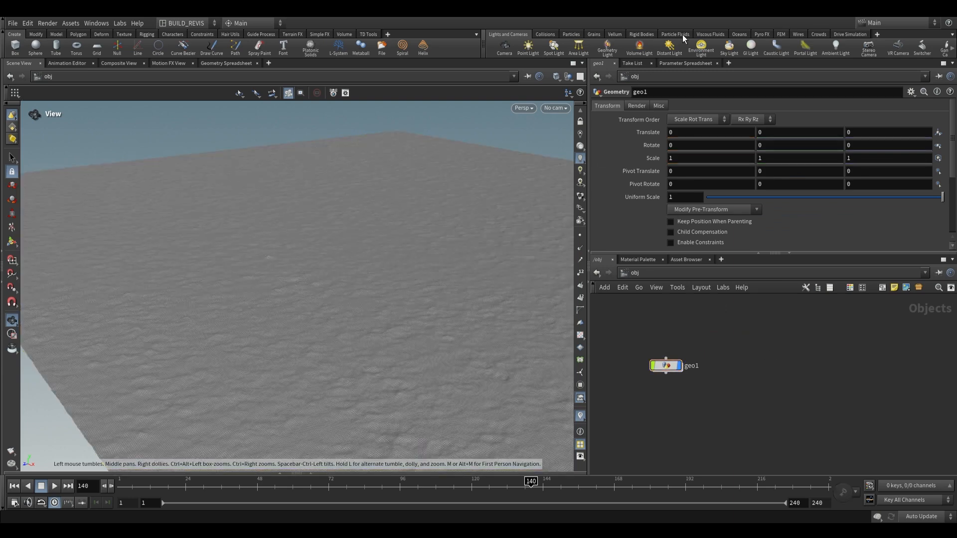
Step: Create a Small Ocean setup from the ocean shelf tools and frame its surface in view
left_click(739, 34)
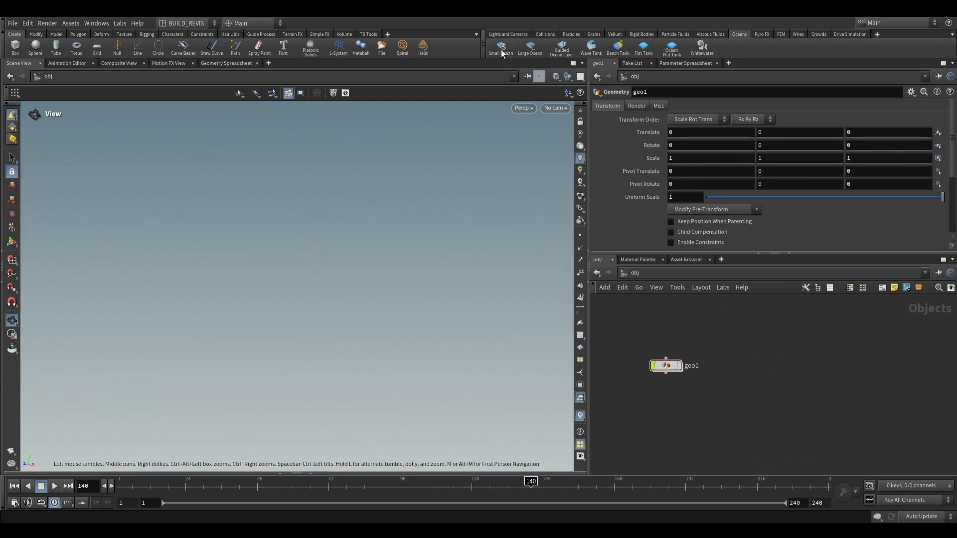
left_click(500, 49)
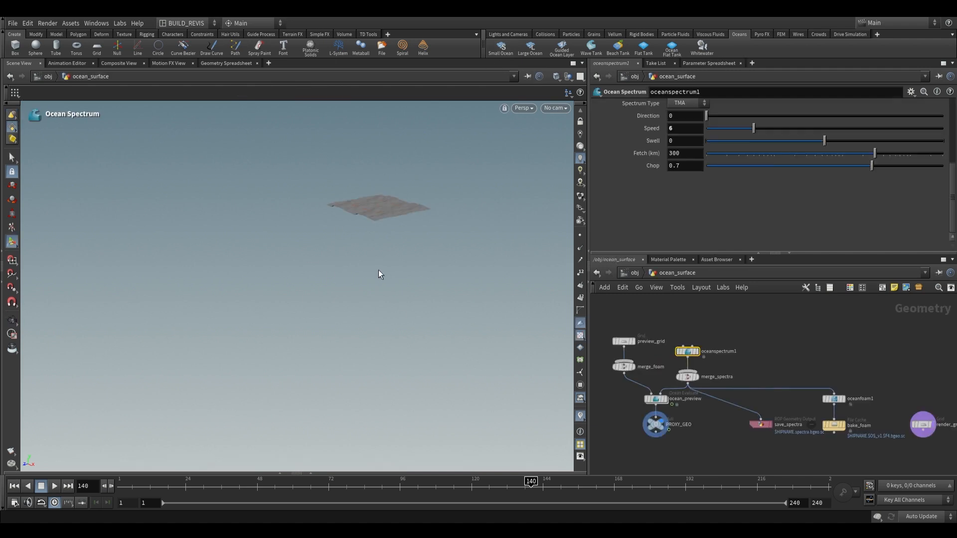
key("f")
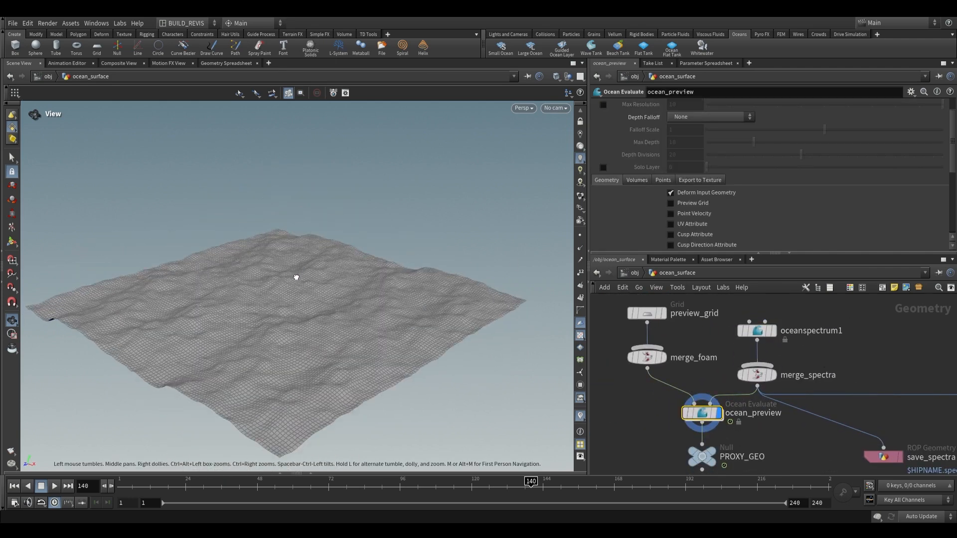
left_click(646, 313)
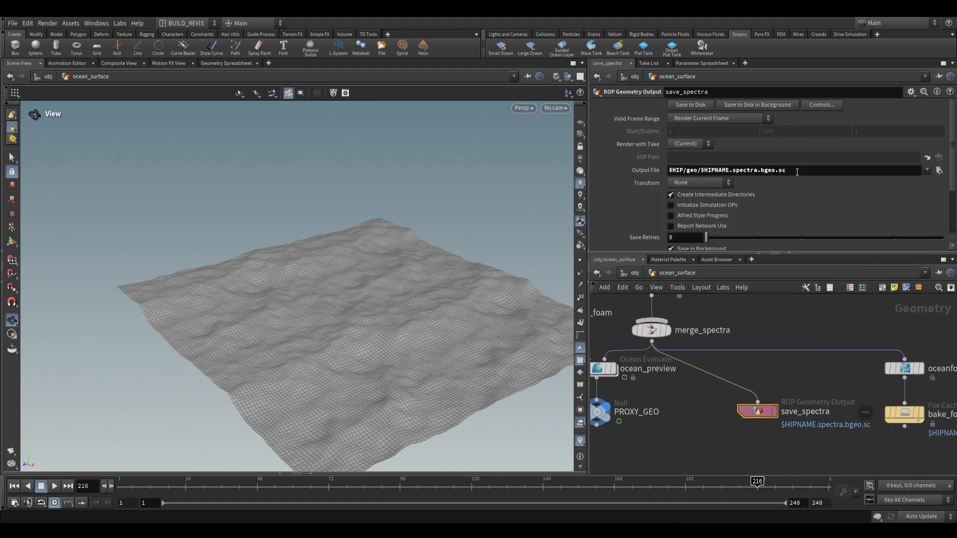
Step: Change save_spectra's output file to $HIP/geo/$SHIPNAME.spectra.bgeo.sc and return to /obj
double_click(772, 170)
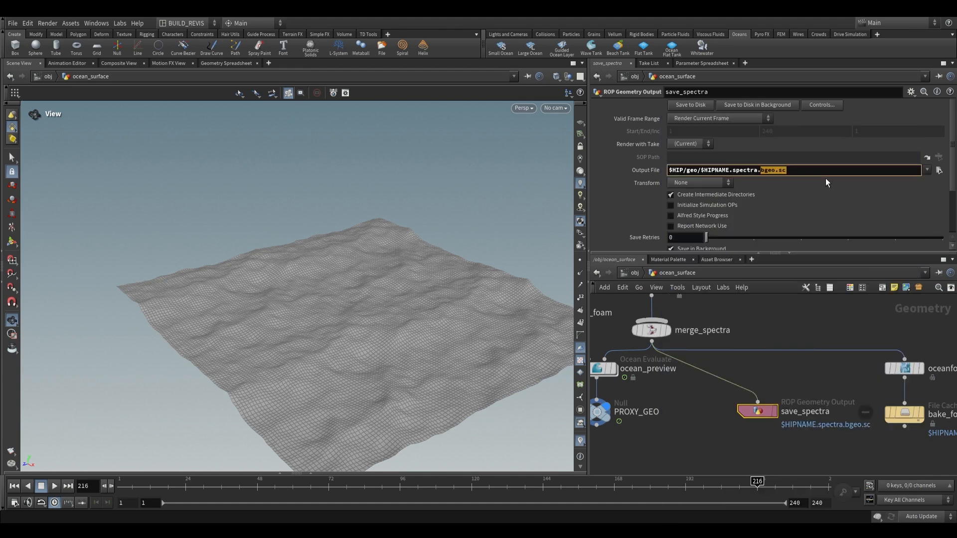
mouse_move(794, 183)
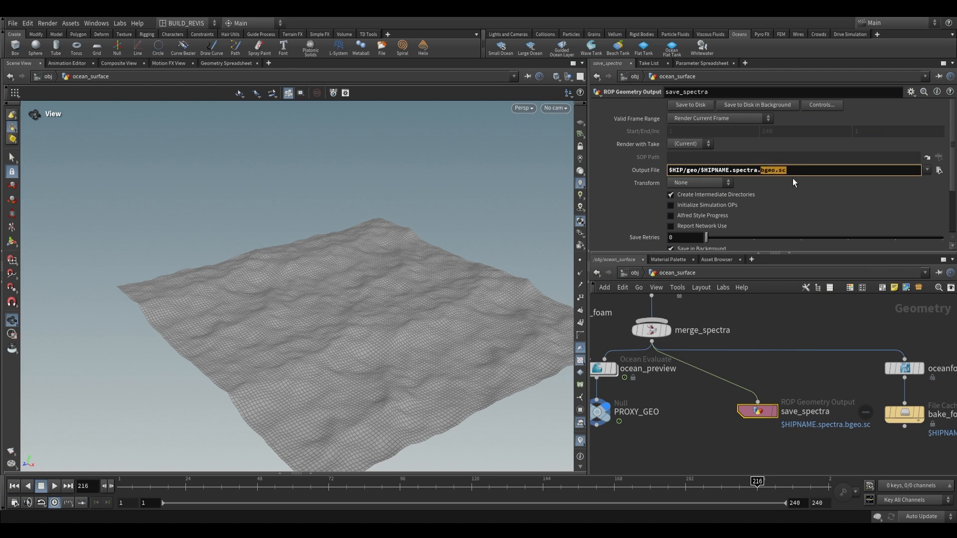
mouse_move(760, 150)
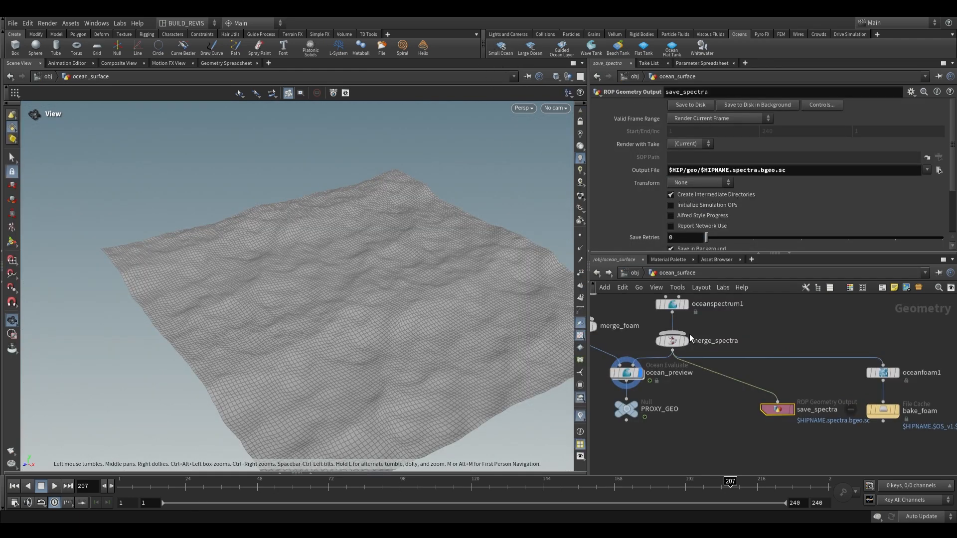
mouse_move(694, 127)
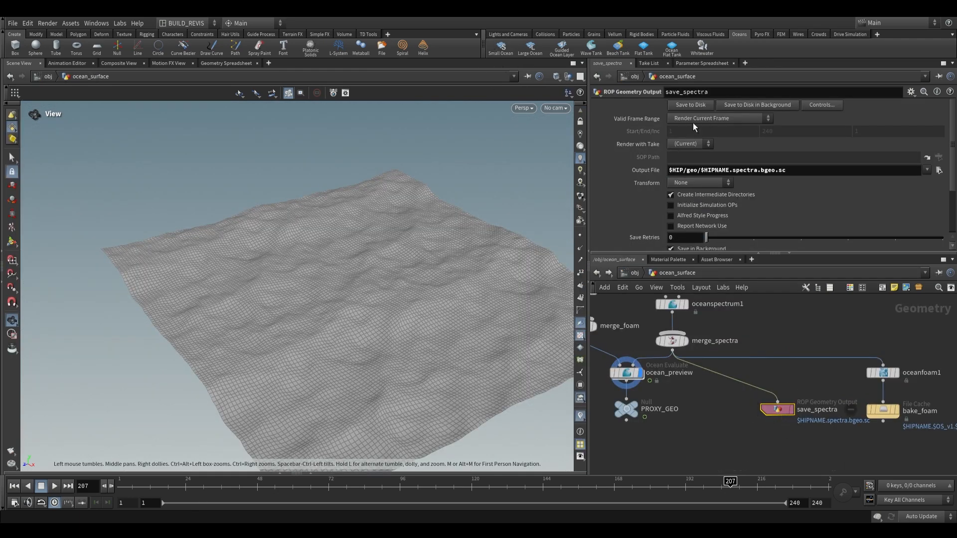
left_click(607, 273)
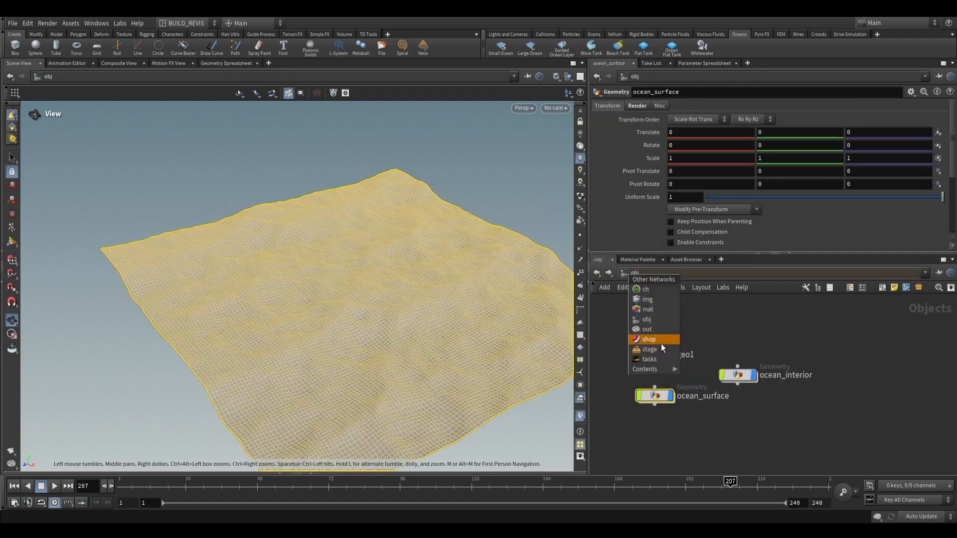
Step: Jump to the /stage network and switch to the SolarisLookDev desktop
left_click(649, 349)
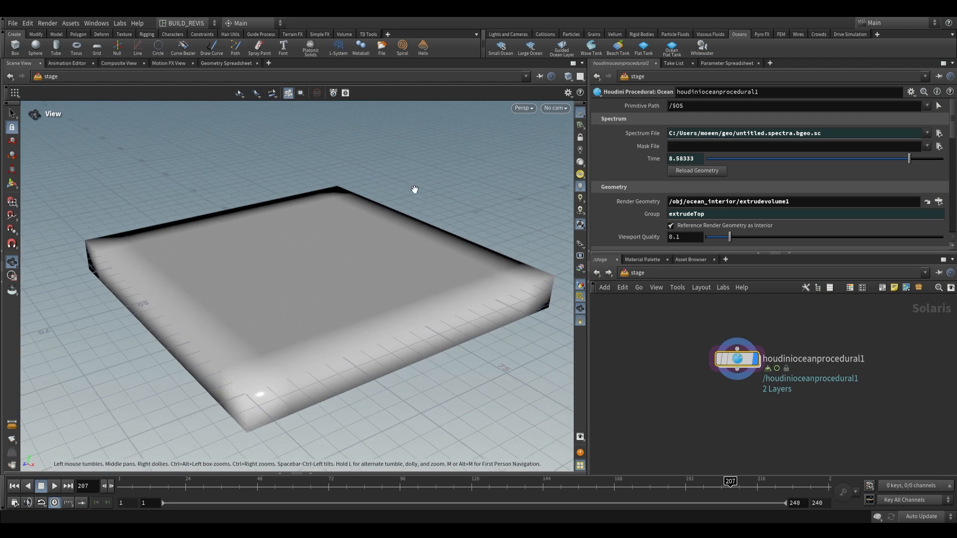
left_click(186, 23)
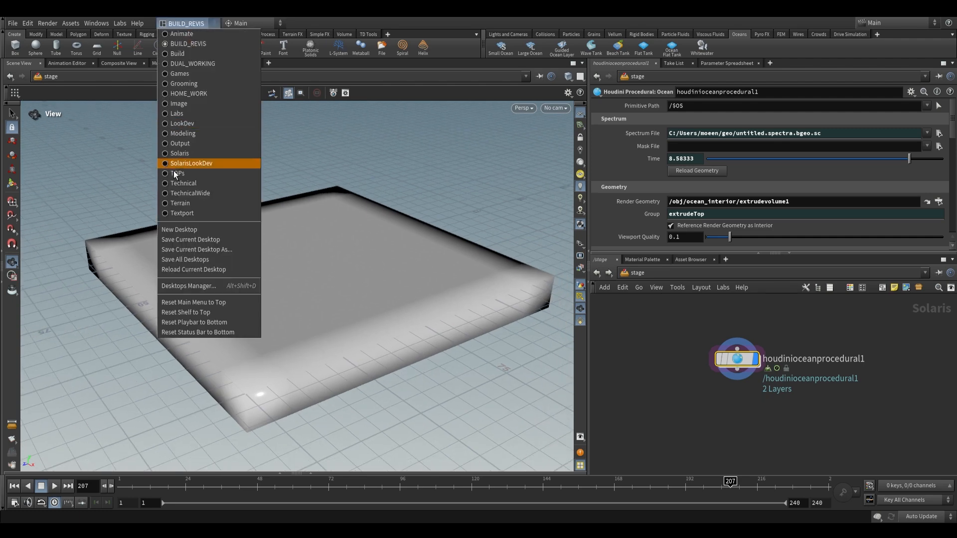
left_click(179, 154)
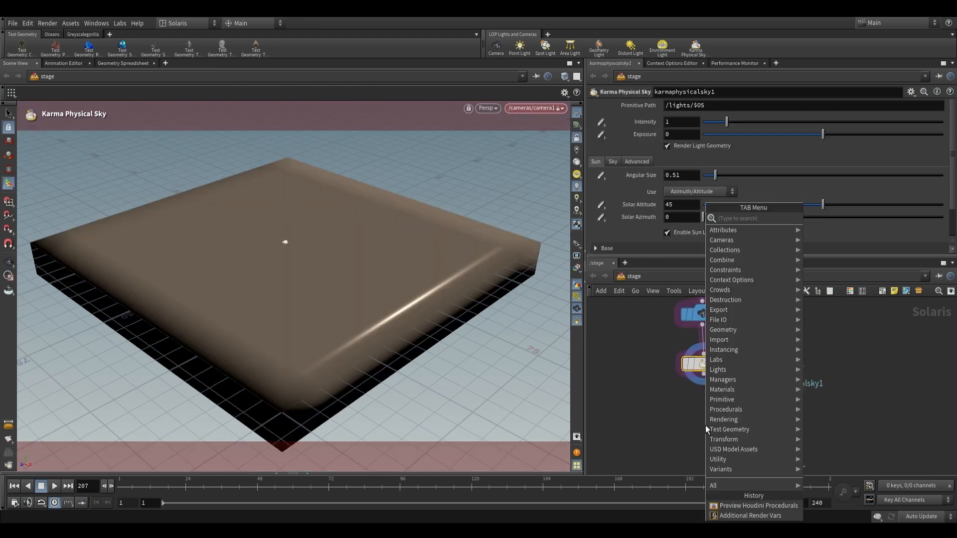
key("Escape")
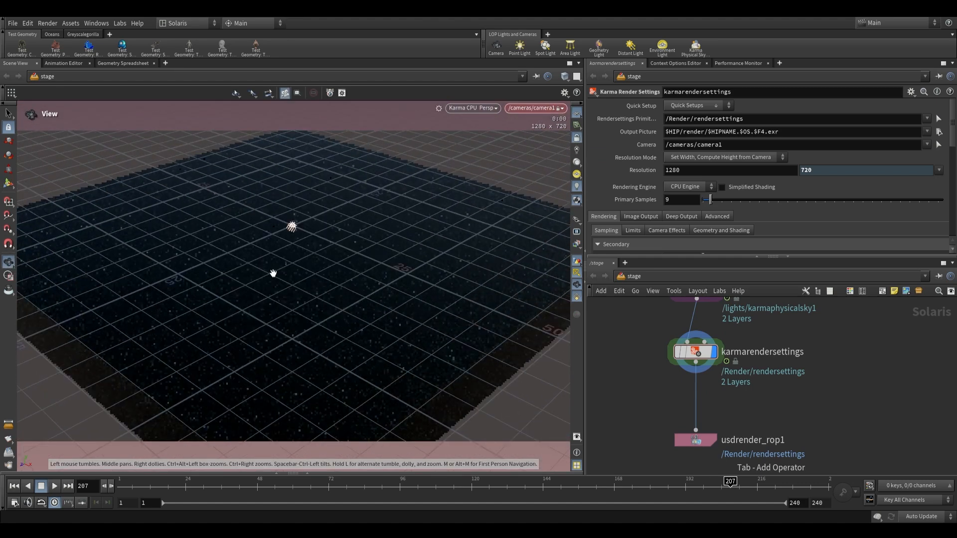
Step: Add a Preview Houdini Procedurals node after karmarendersettings, check the Karma ocean render, and return to /obj
key("Tab")
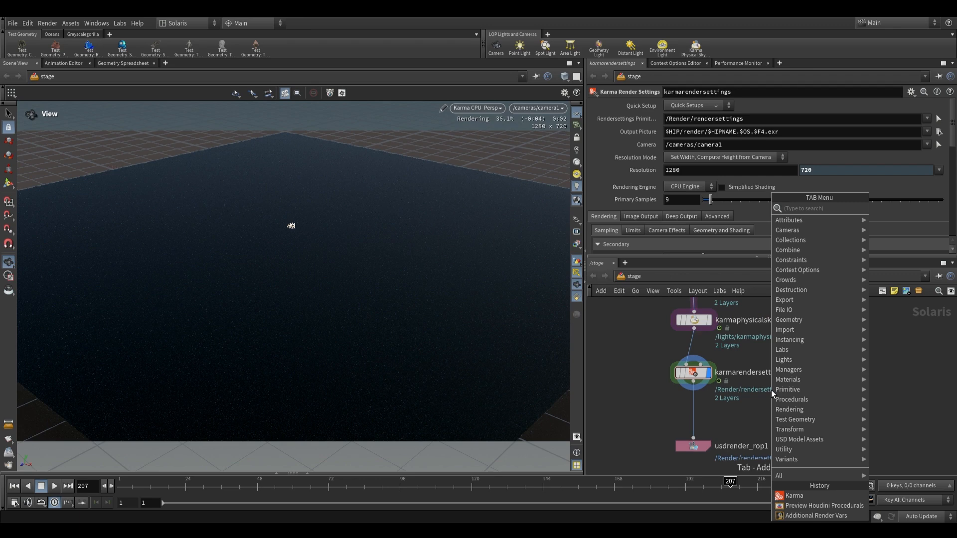
type("preview")
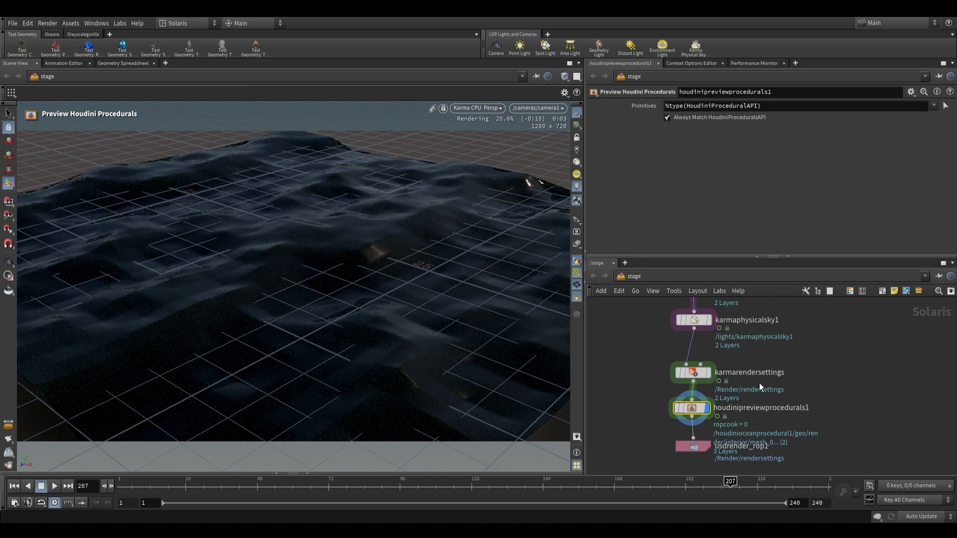
left_click(697, 407)
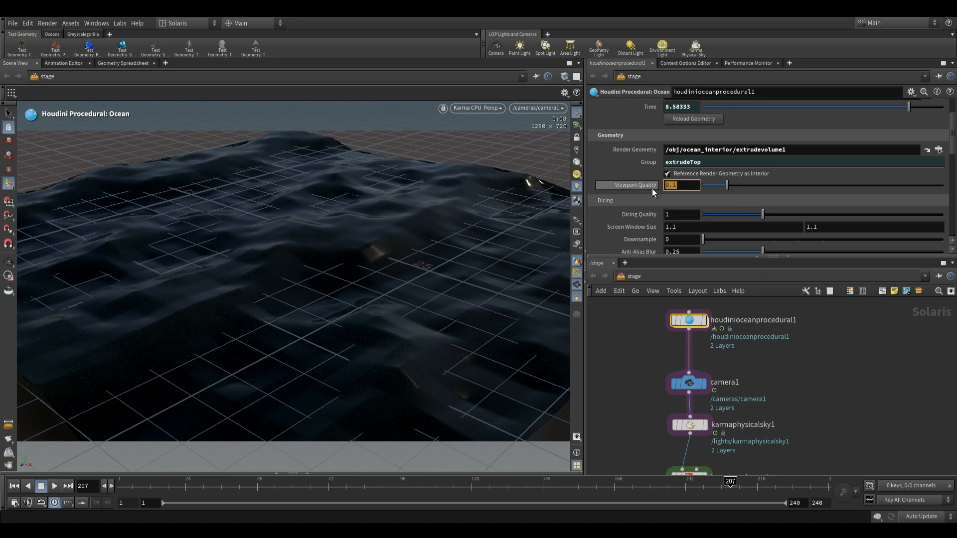
left_click(689, 429)
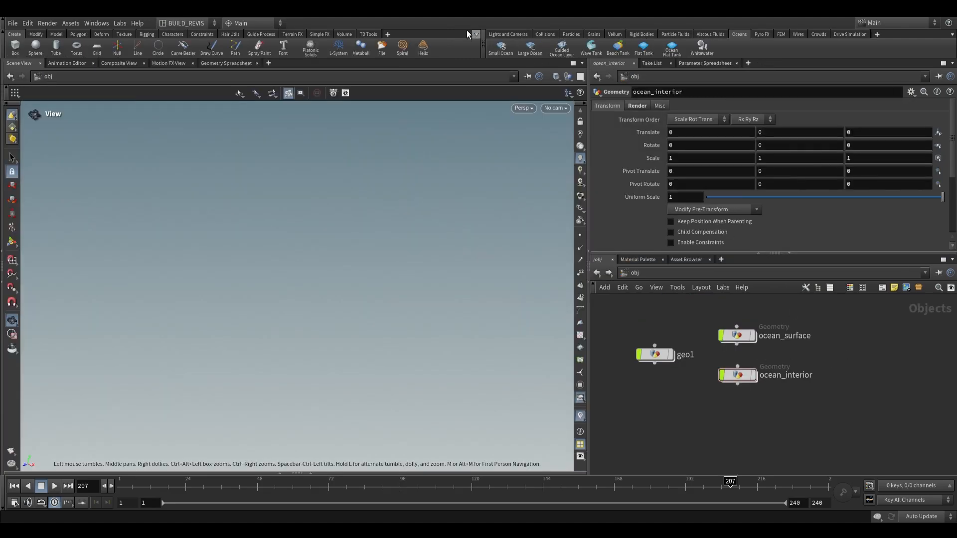
mouse_move(507, 37)
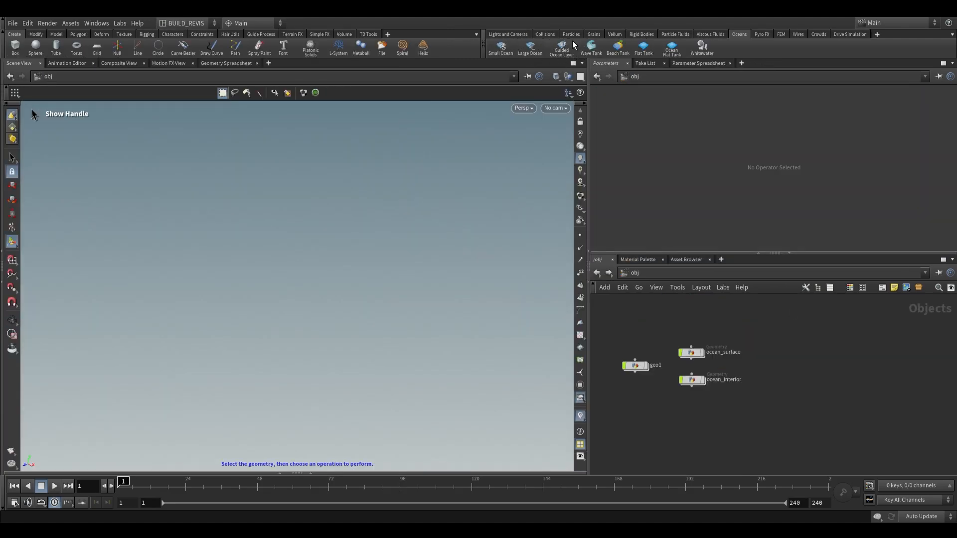
mouse_move(461, 315)
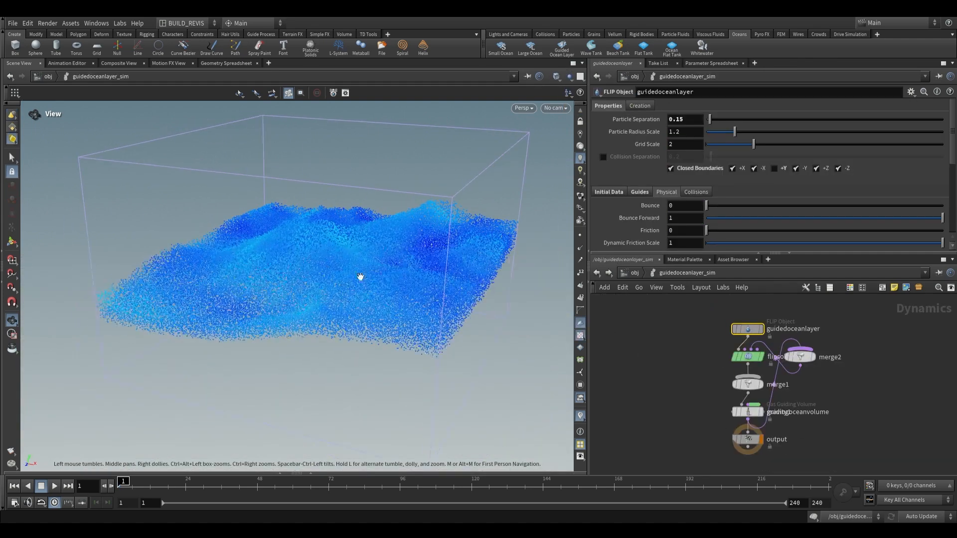
Step: Play the timeline to view the guided ocean layer FLIP particle simulation
left_click(54, 486)
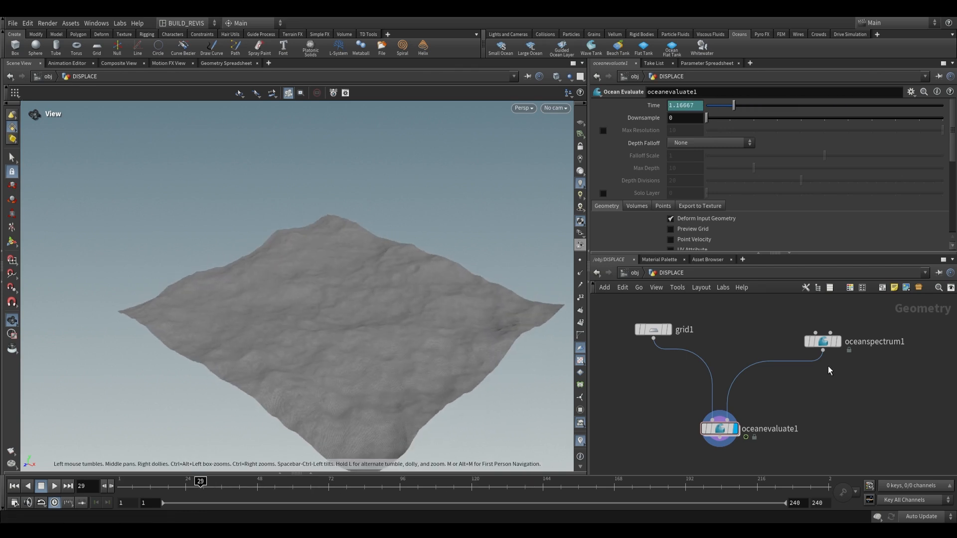
Step: Inspect oceanspectrum1, feed a subdivided Rubber Toy into oceanevaluate1, and review the deformed result
left_click(823, 341)
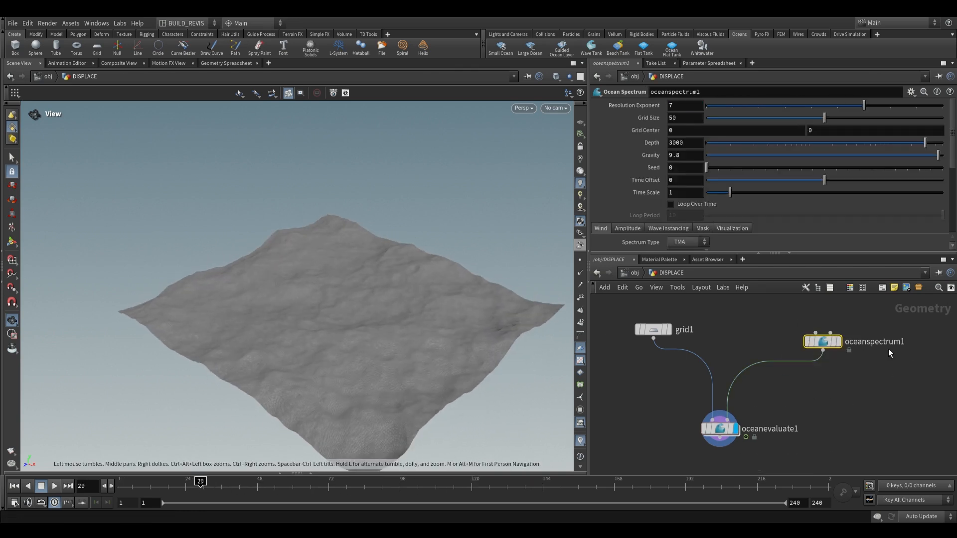
left_click(653, 330)
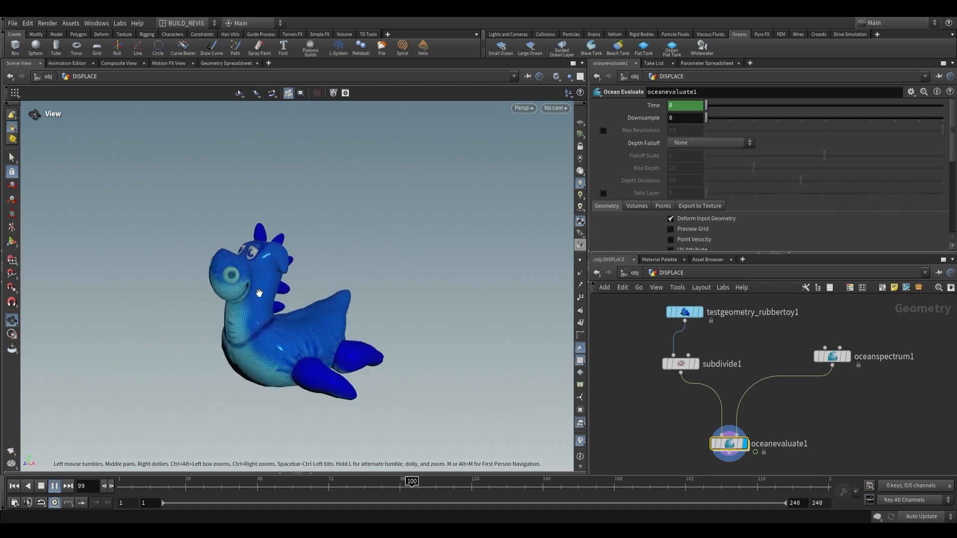
left_click(54, 486)
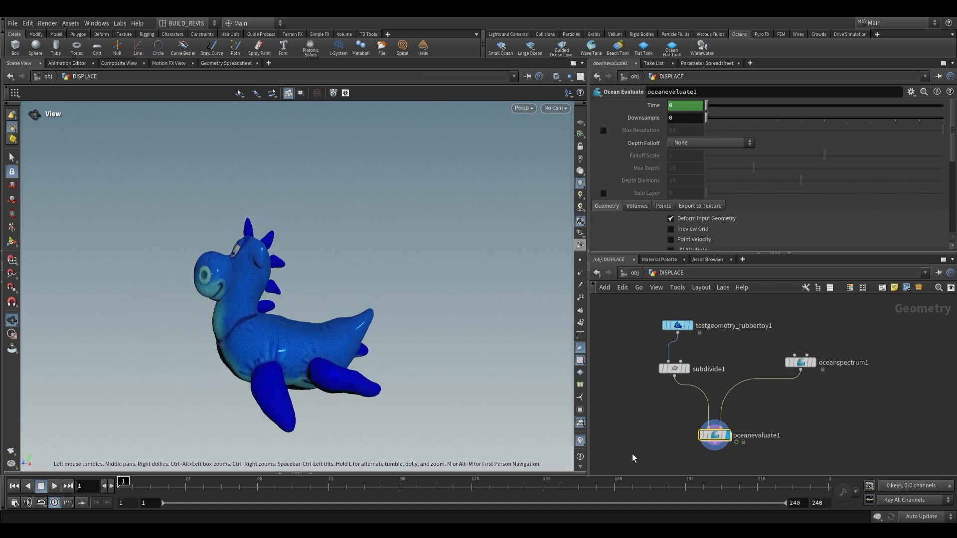
left_click(801, 362)
type("sca")
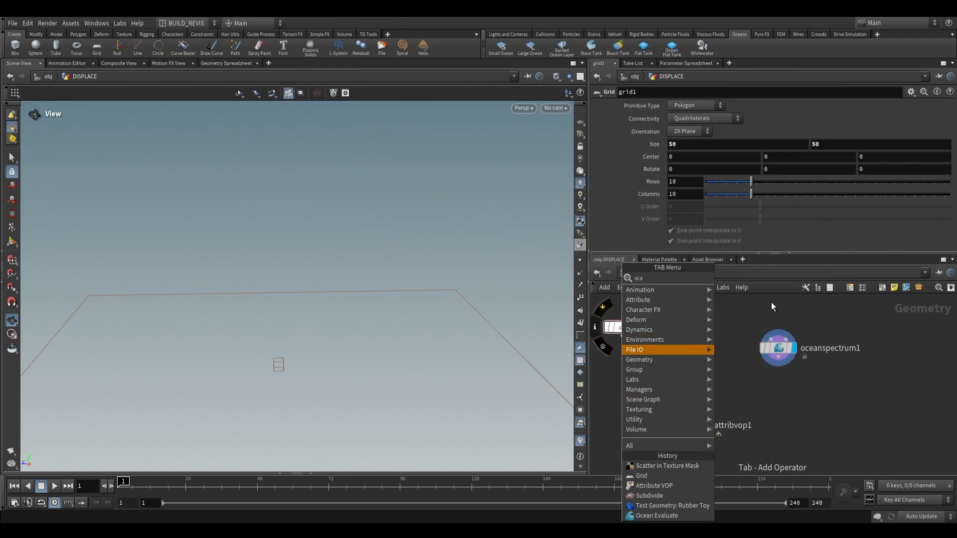
Step: Build an Attribute VOP summing P with Ocean Sample Layers displacement, then play the animated waves
left_click(654, 485)
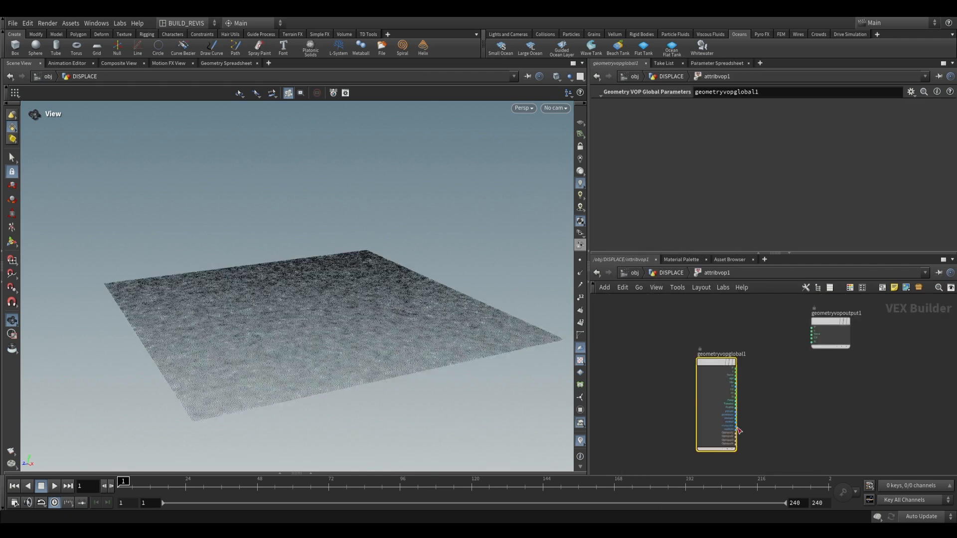
key("Tab")
type("add")
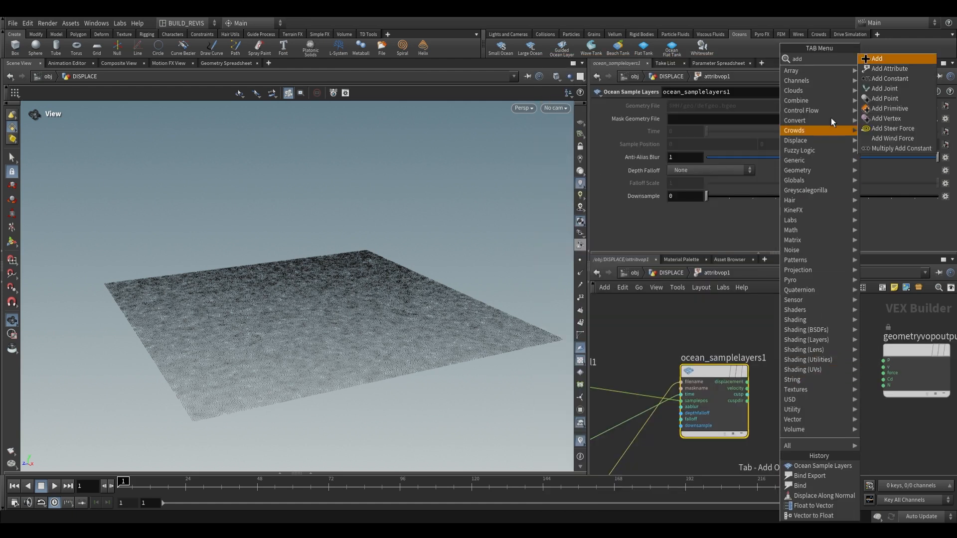
left_click(876, 58)
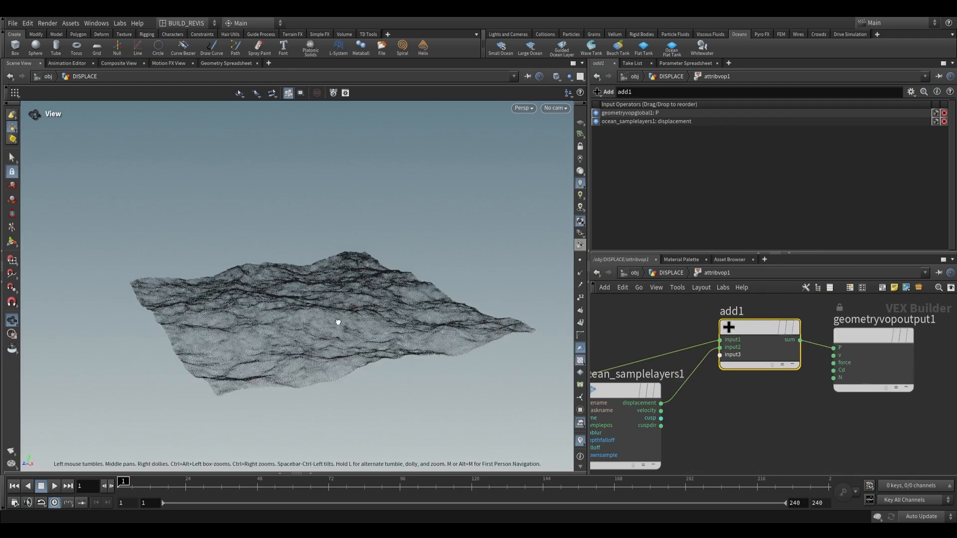
left_click(54, 485)
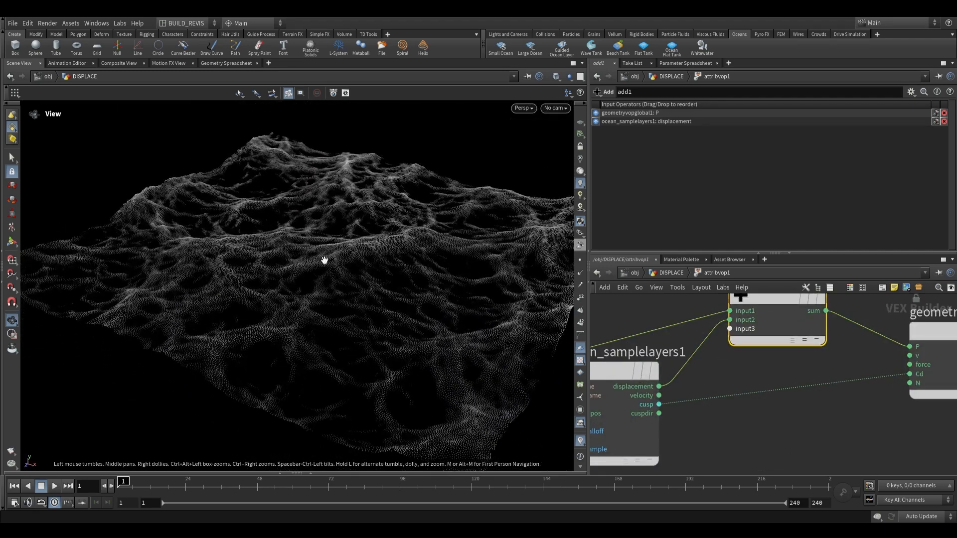
left_click(41, 485)
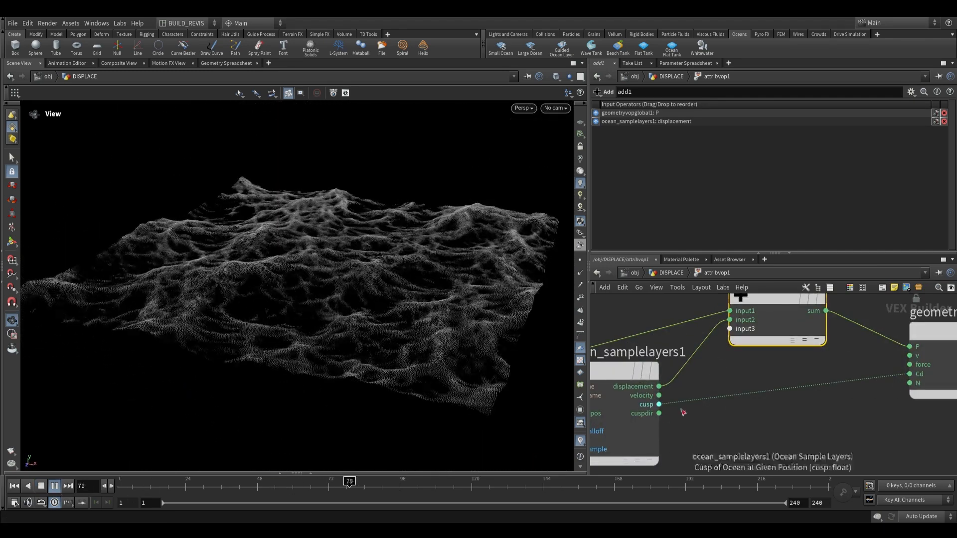